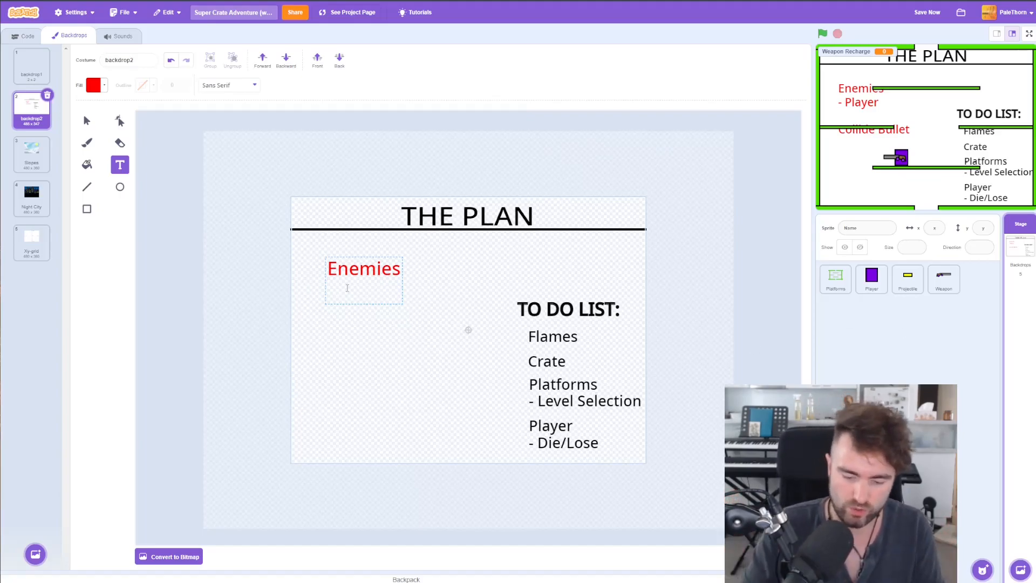
# Add the enemy behaviour notes '- Fall' and '- Move' to the red Enemies list on the plan backdrop
pyautogui.write('- Fall')
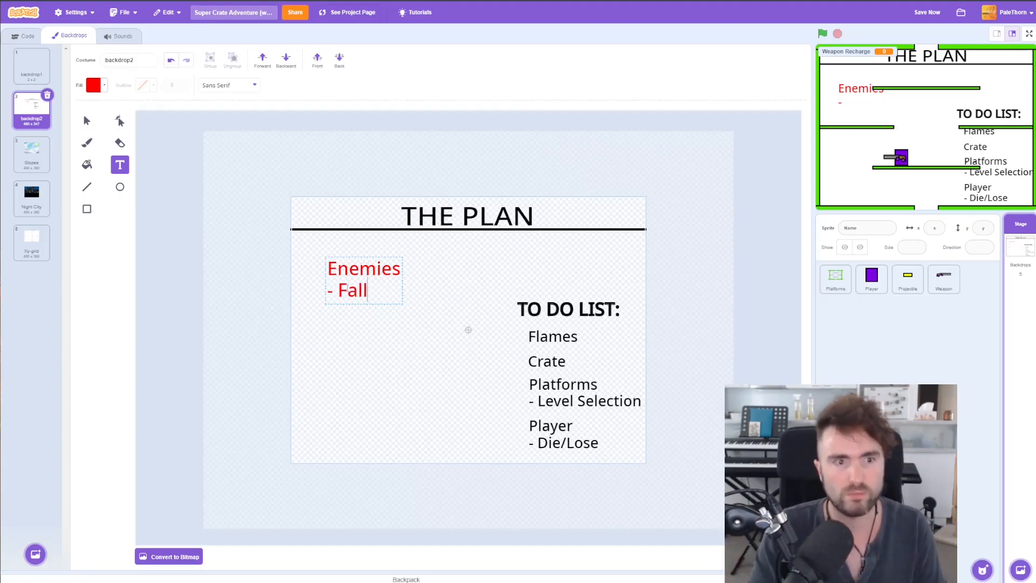
pyautogui.write('- M')
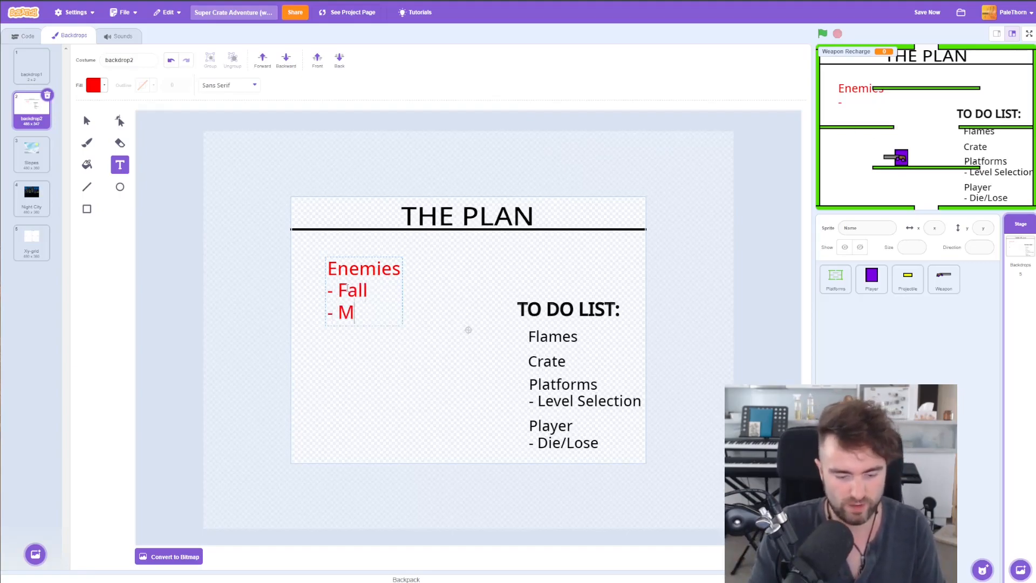
pyautogui.write('ove')
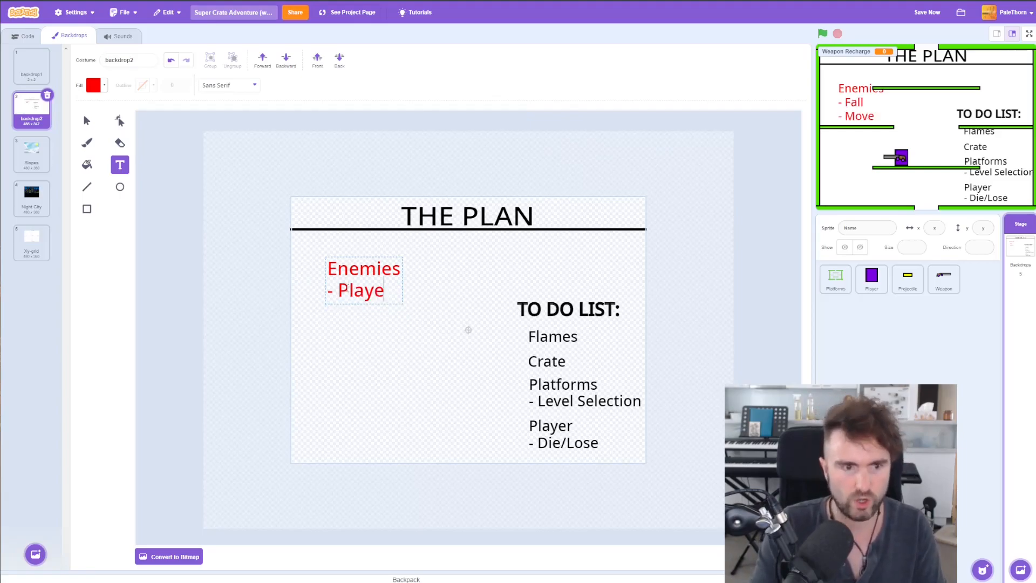
pyautogui.write('r')
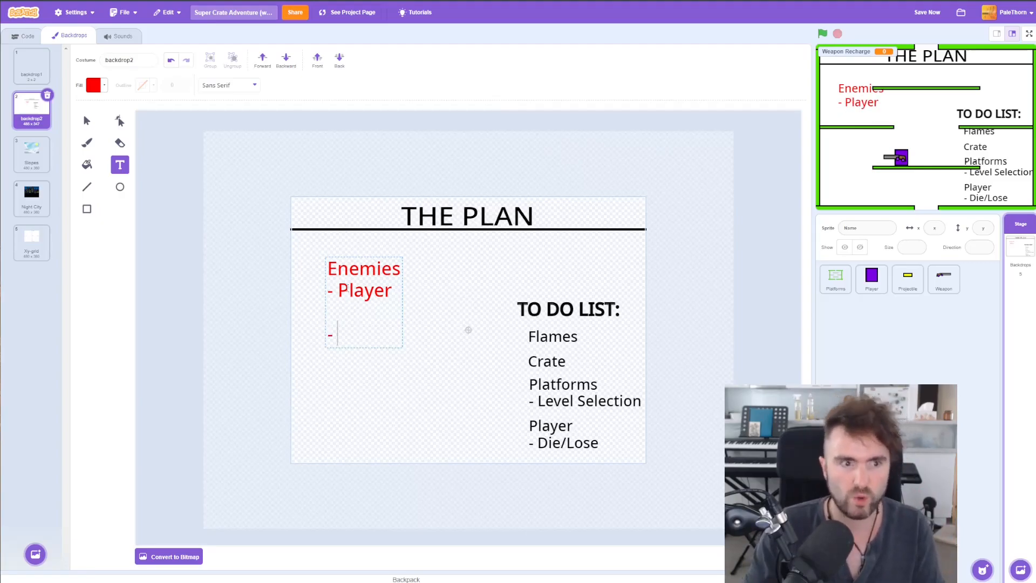
# Add the lines Bullet, Reach the pit and '- Hurt the Player' to the Enemies list
pyautogui.write('Bull')
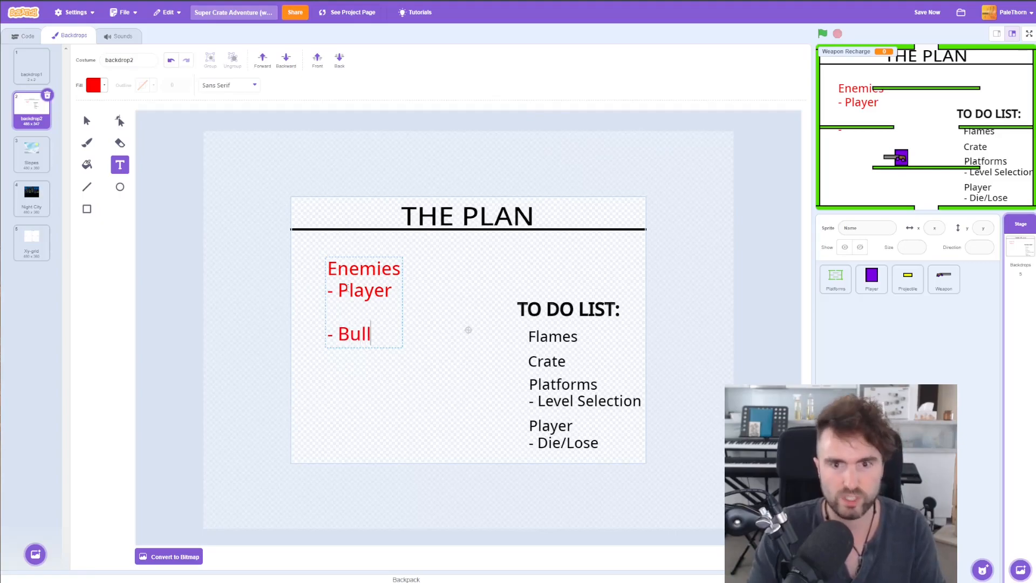
pyautogui.write('et')
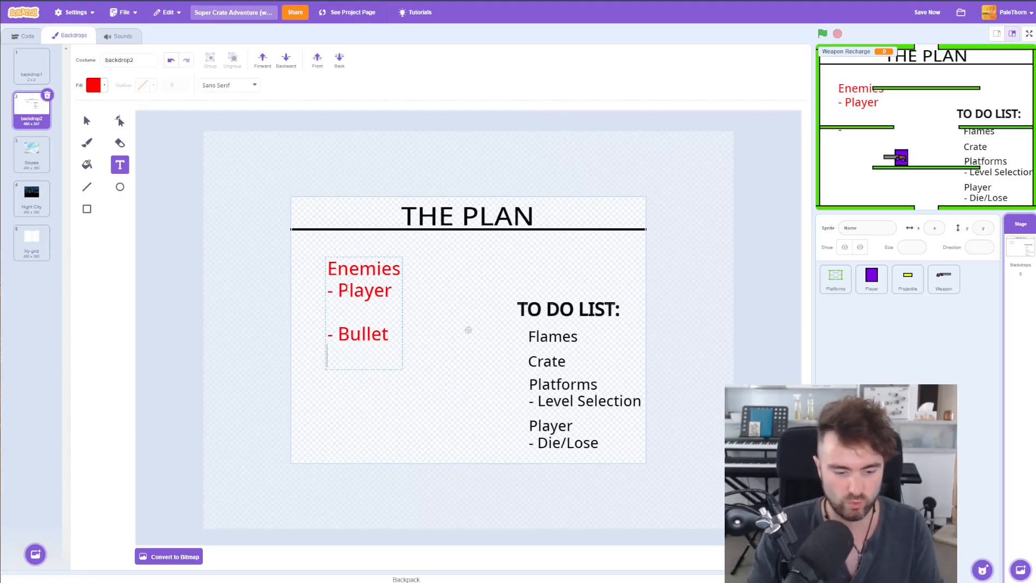
pyautogui.write('Reach the')
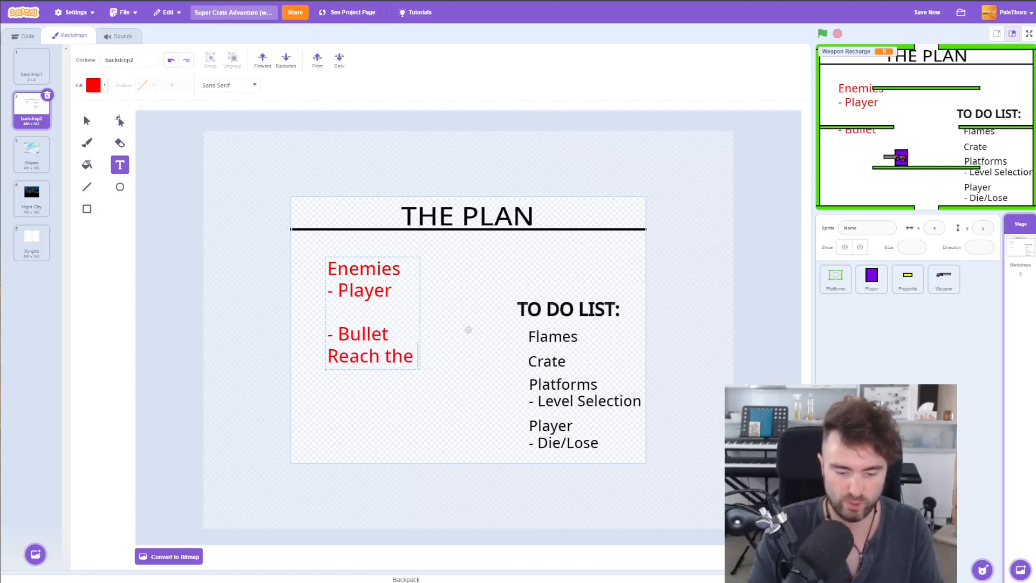
pyautogui.write('pit')
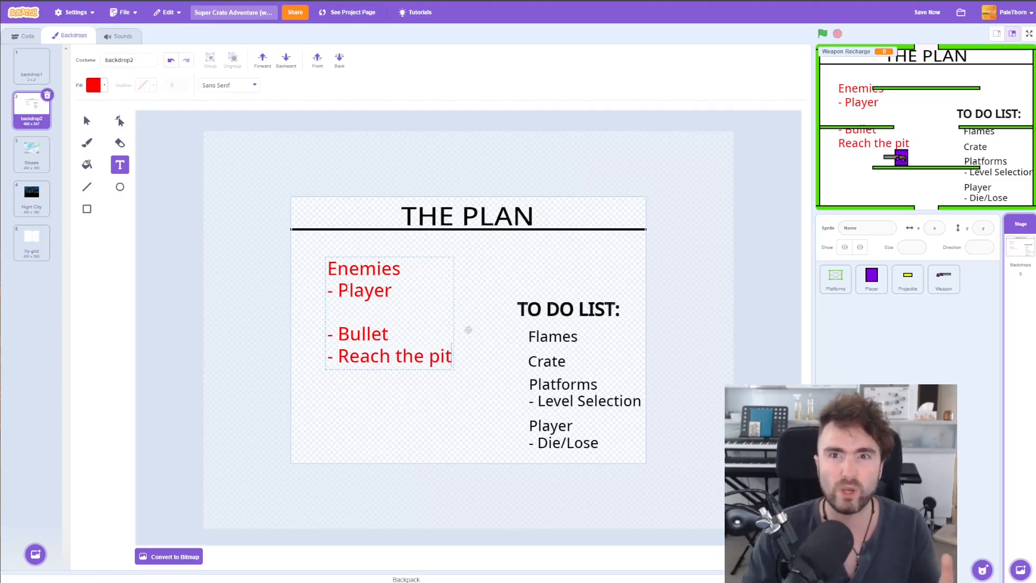
pyautogui.write('- H')
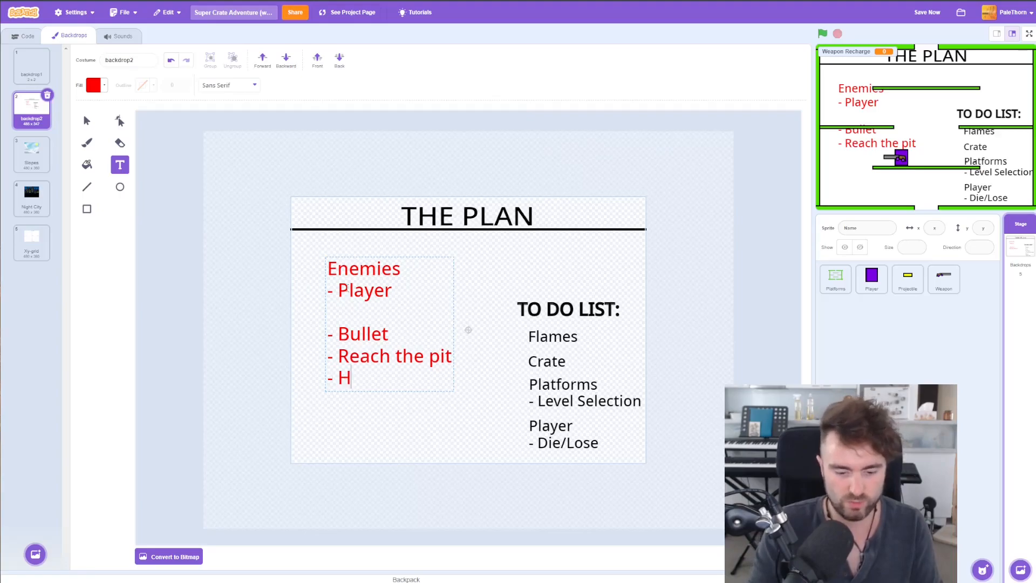
pyautogui.write('urt the Player')
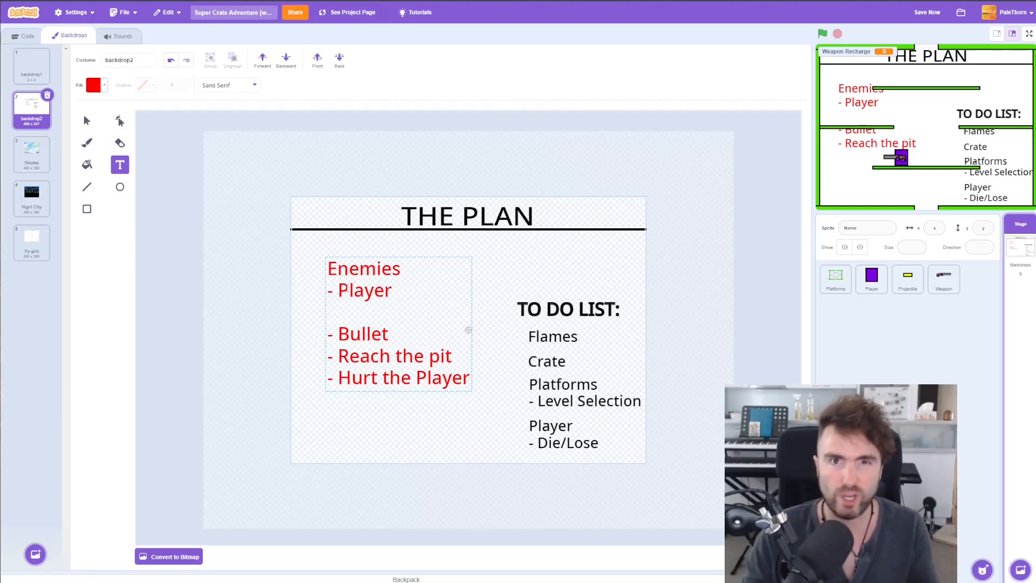
# Duplicate the Player sprite, recolour its block costume from purple to red and name it Enemy
pyautogui.click(391, 289)
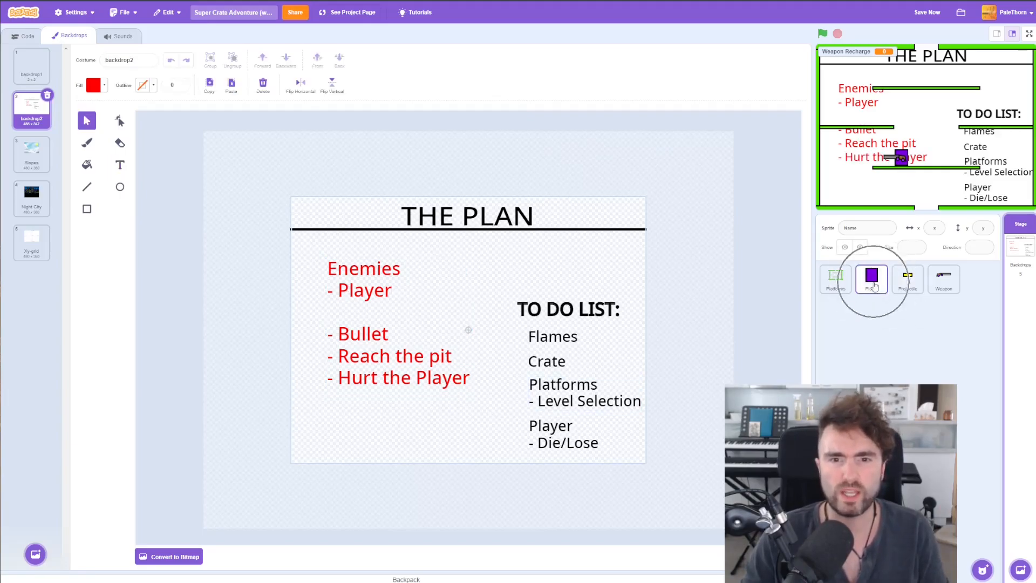
pyautogui.rightClick(871, 277)
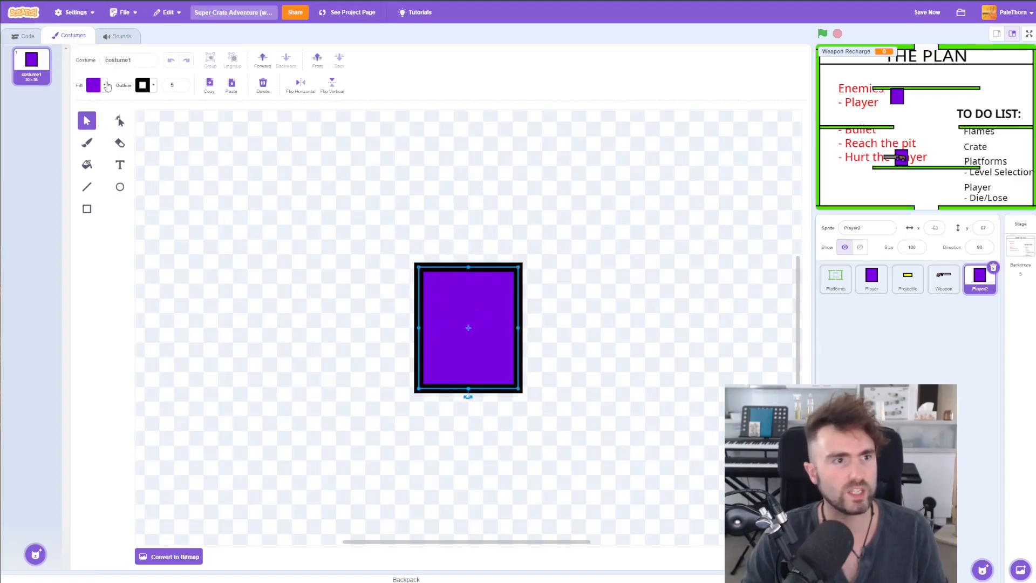
pyautogui.click(92, 84)
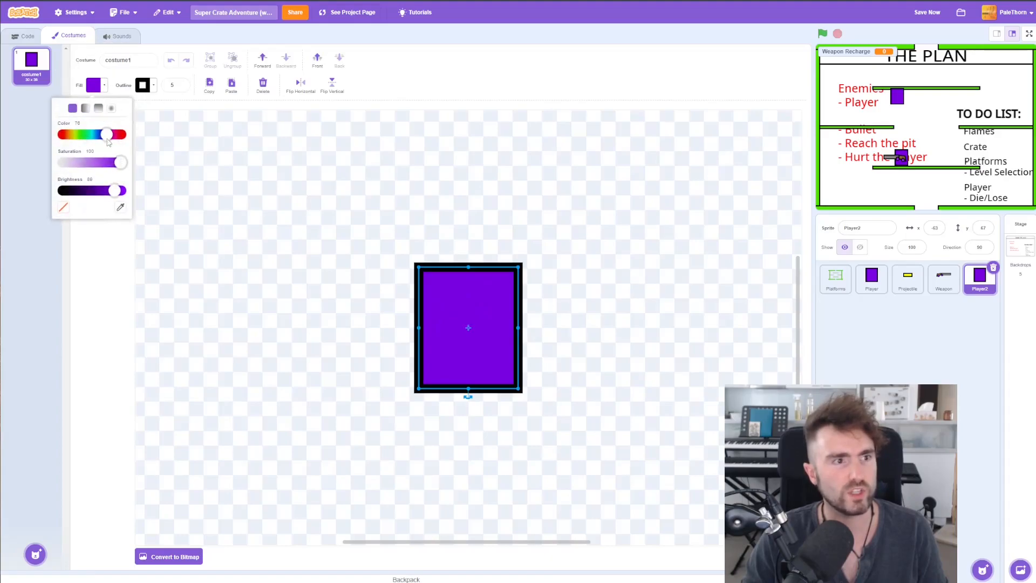
pyautogui.moveTo(108, 134); pyautogui.dragTo(63, 134)
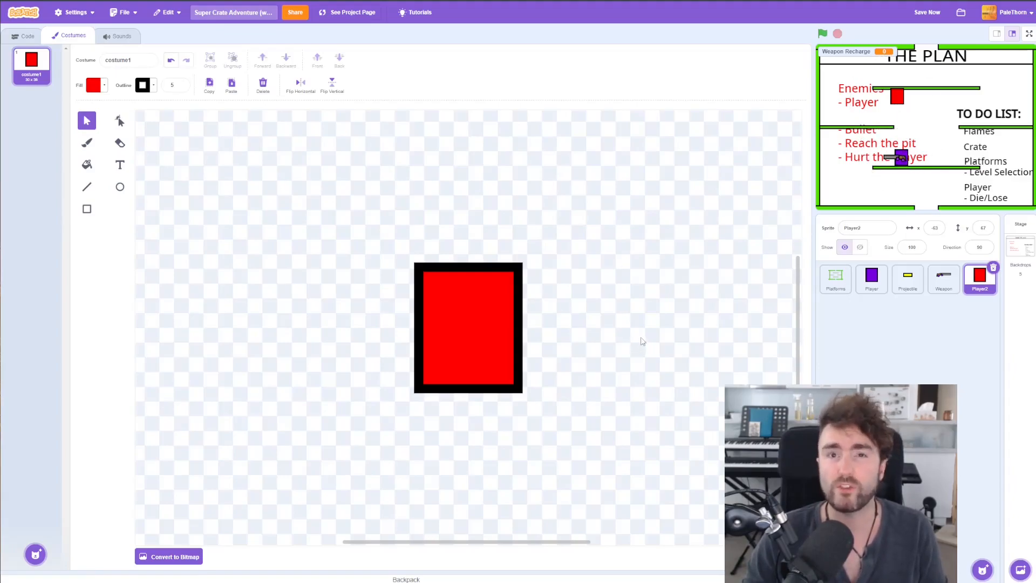
pyautogui.click(865, 228)
pyautogui.write('flame')
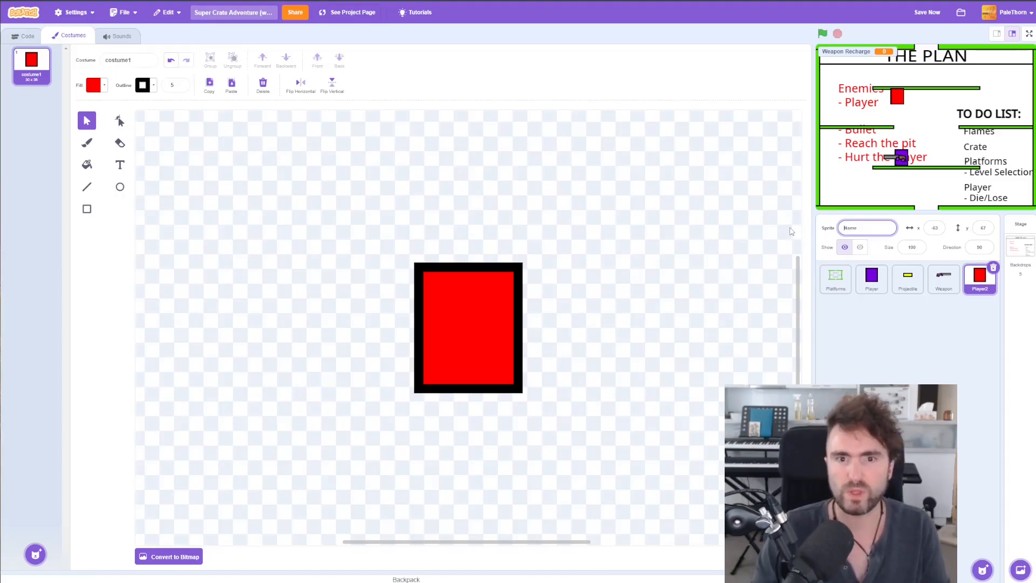
pyautogui.write('Enemy')
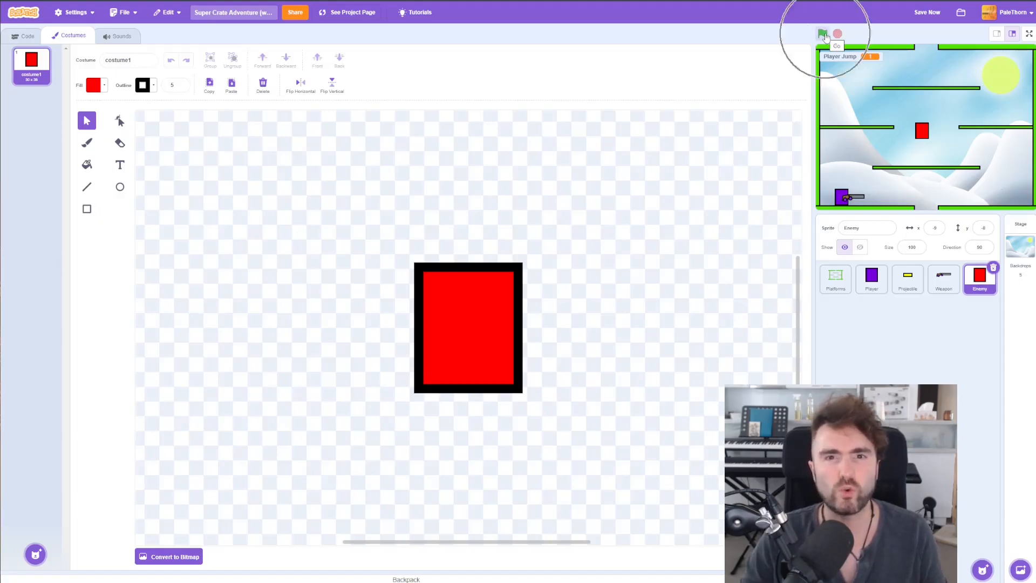
# Run the game a few times to see the red Enemy block in the snowy level with the purple player
pyautogui.click(822, 34)
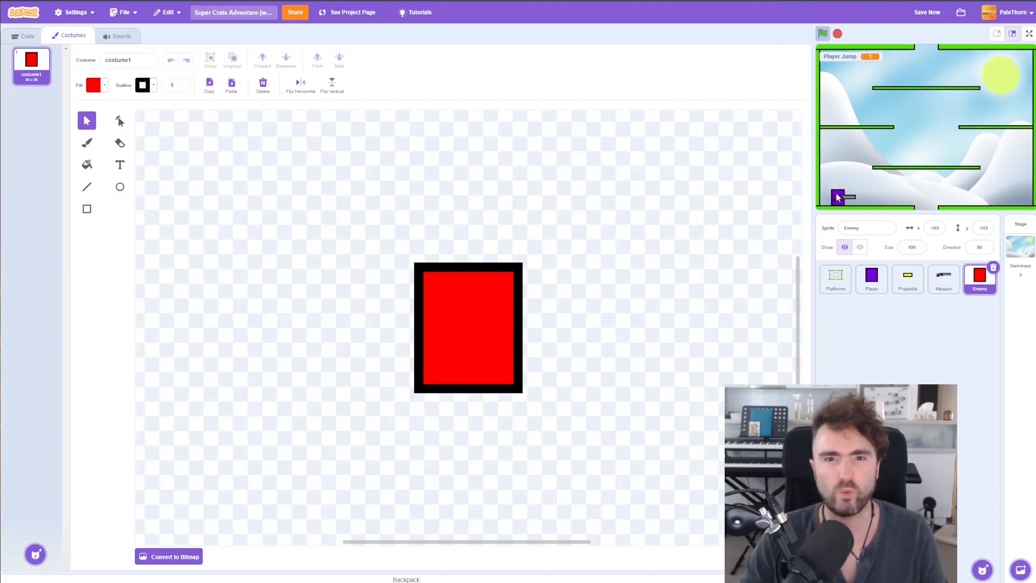
pyautogui.click(870, 277)
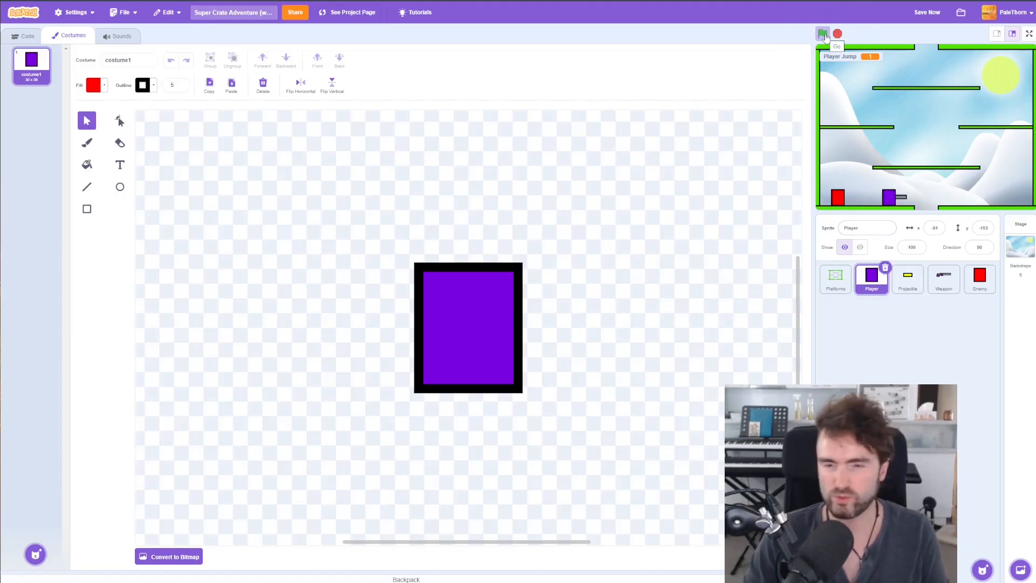
pyautogui.click(822, 34)
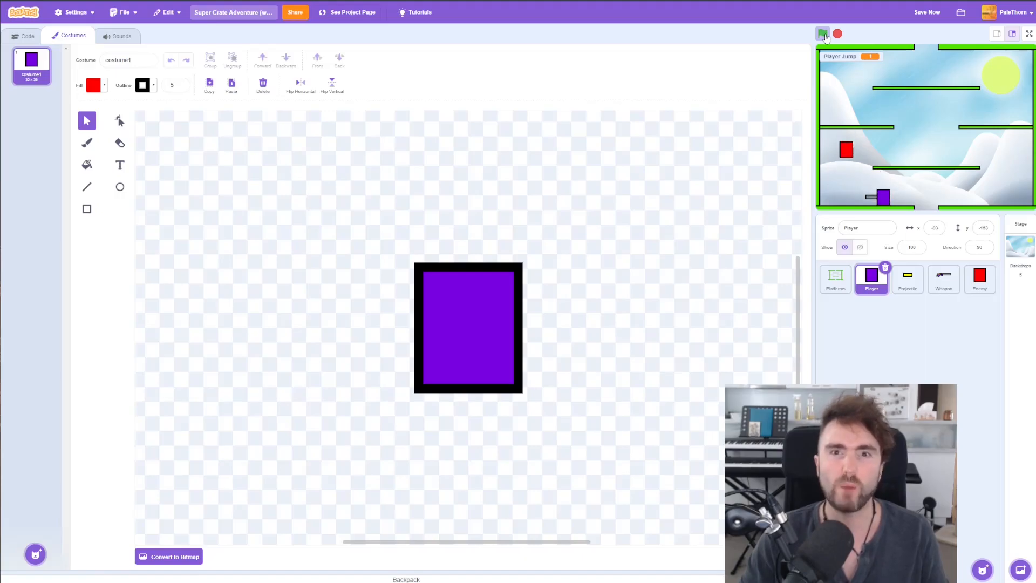
pyautogui.click(822, 33)
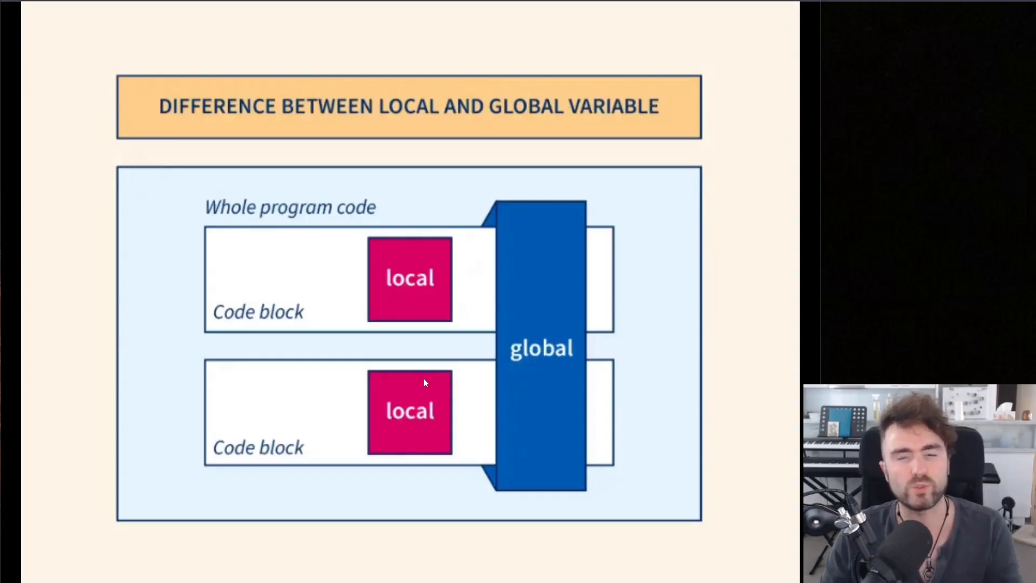
pyautogui.moveTo(424, 330)
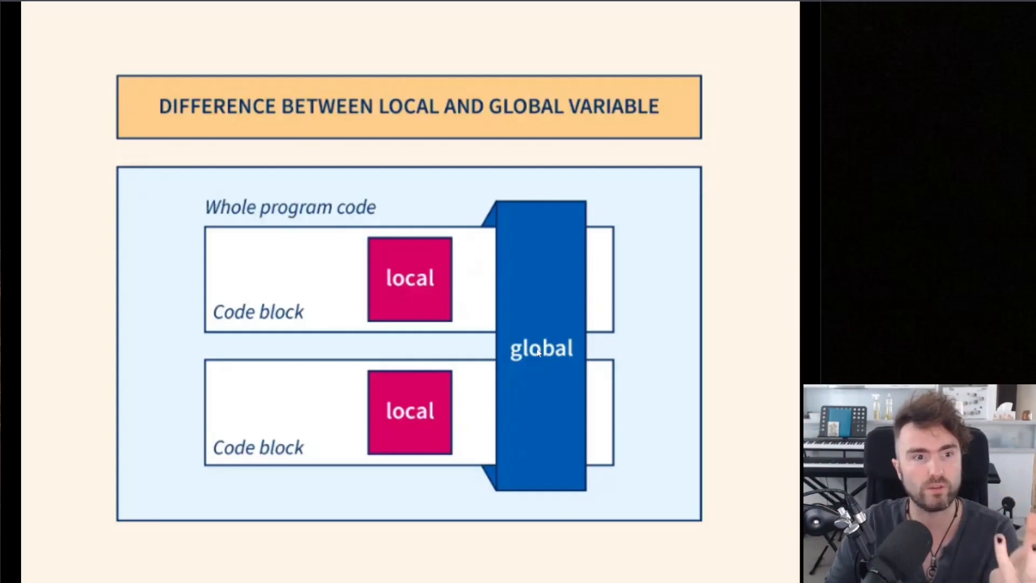
pyautogui.moveTo(416, 304)
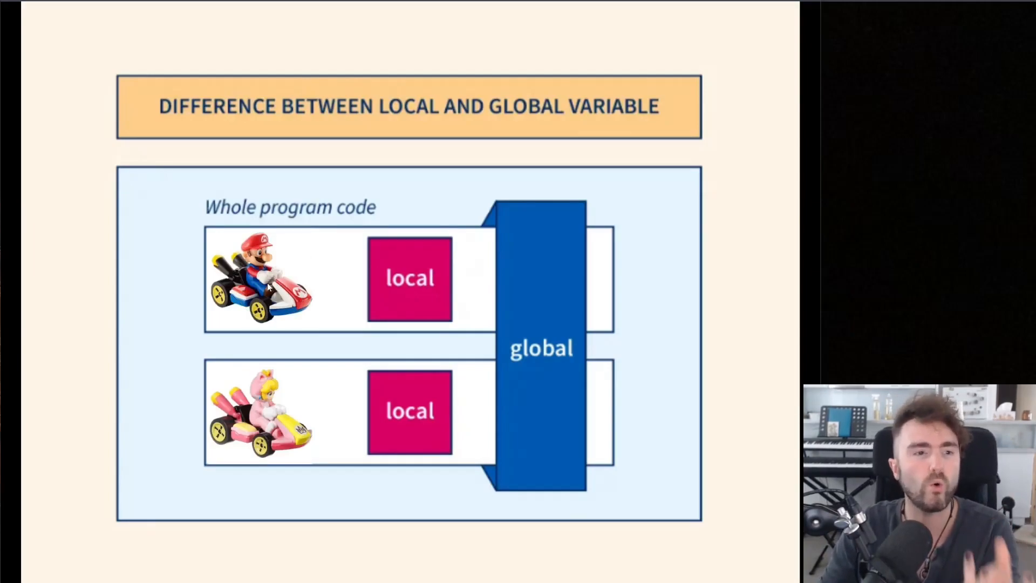
pyautogui.moveTo(349, 296)
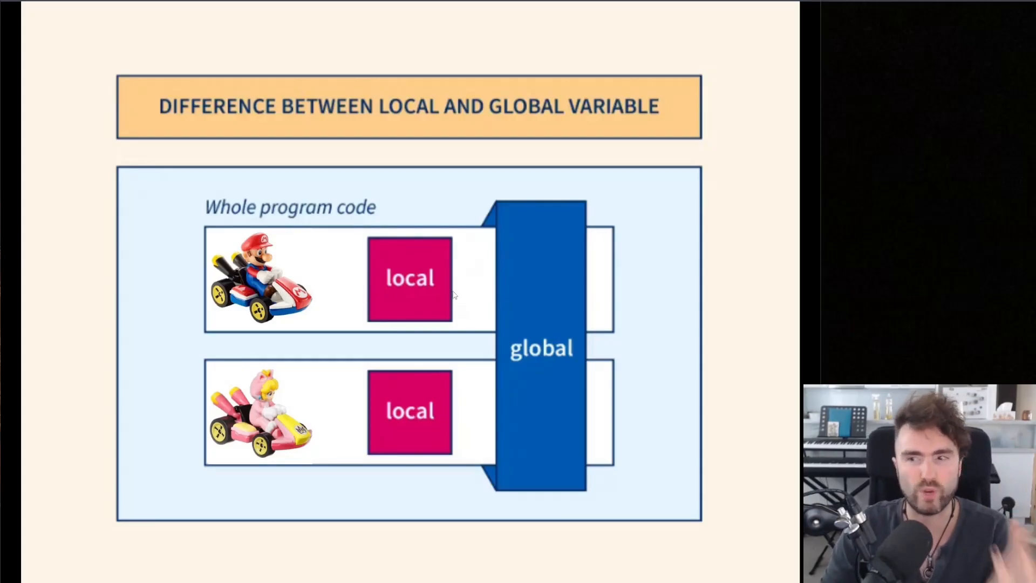
# Advance past the local versus global variable diagram to the next slide
pyautogui.press('right')
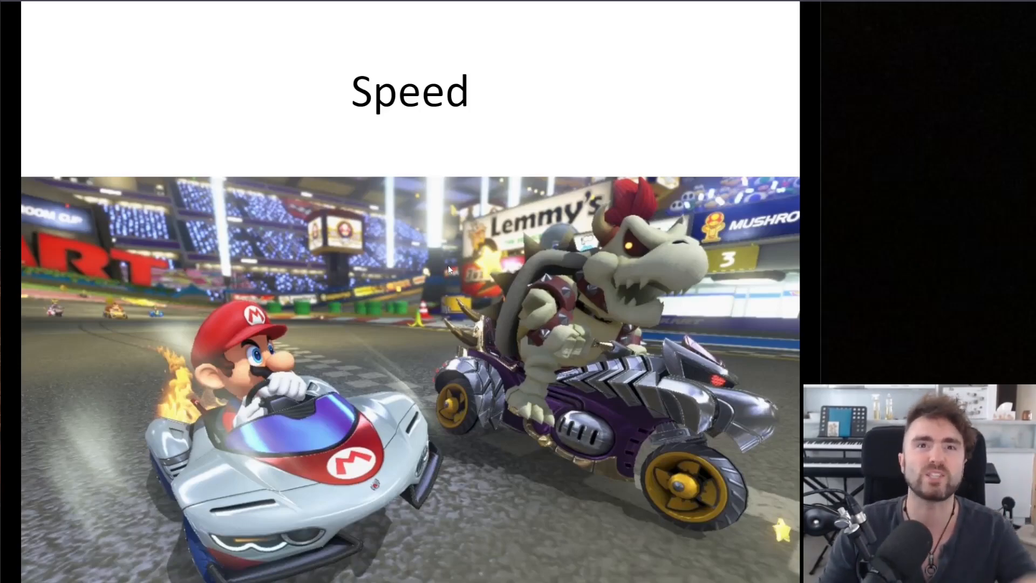
# Advance past the Speed slide with the two kart racers to the next slide
pyautogui.press('Right')
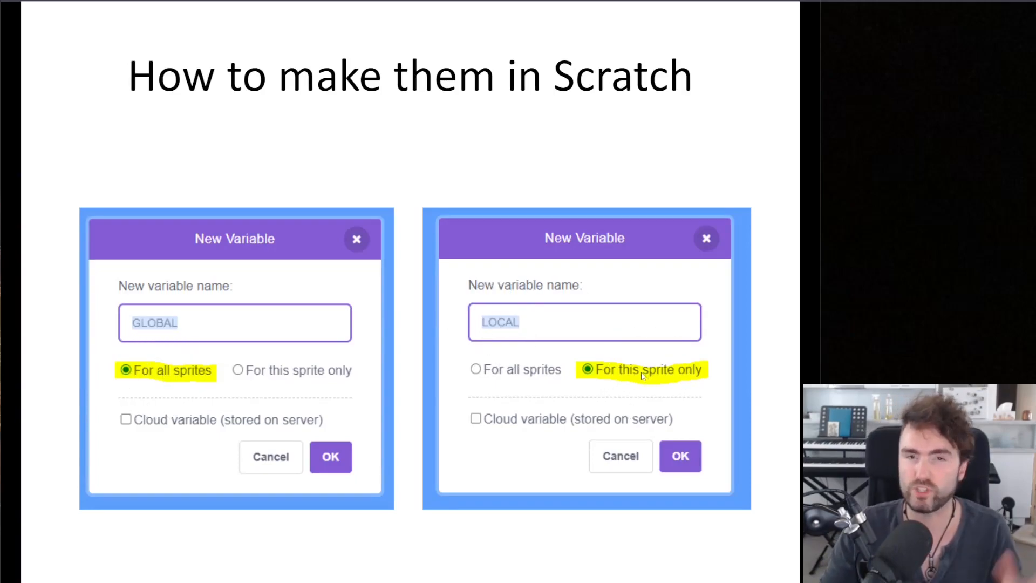
pyautogui.moveTo(544, 344)
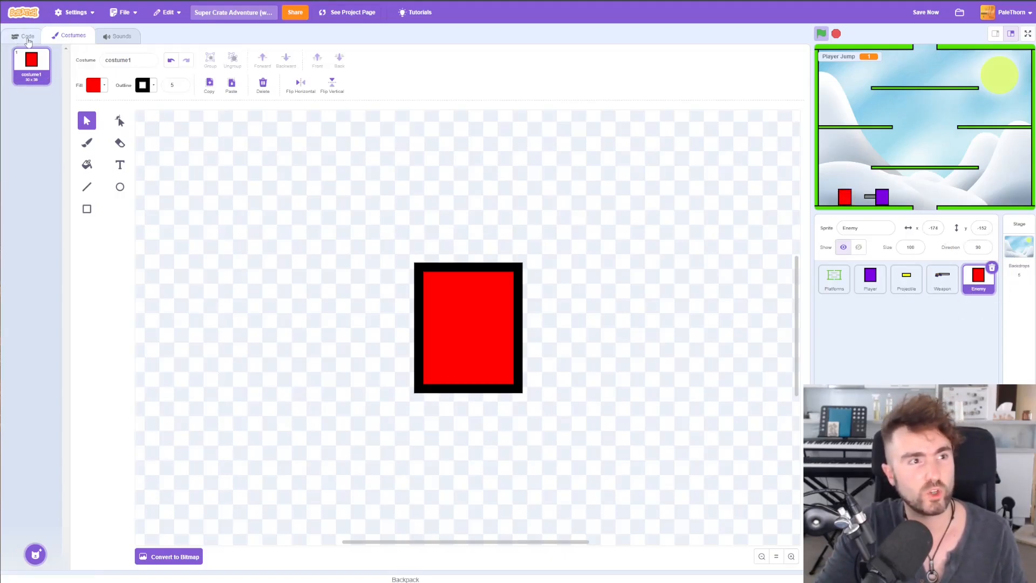
# Have the Enemy start at x:0 y:190 and create a clone of itself every 1 second, with the movement loop moved to the clone script
pyautogui.click(27, 35)
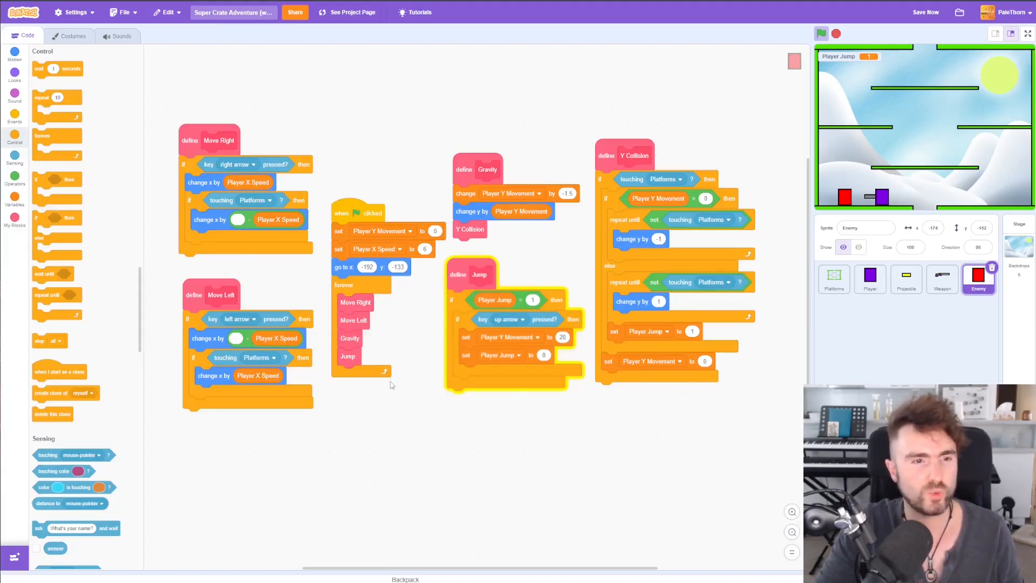
pyautogui.moveTo(408, 328)
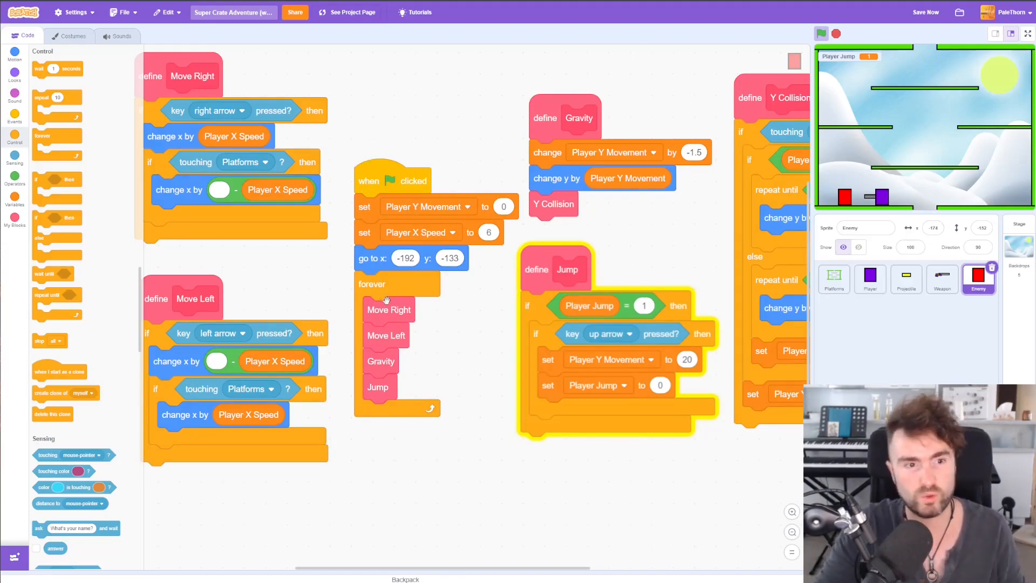
pyautogui.moveTo(372, 283); pyautogui.dragTo(388, 396)
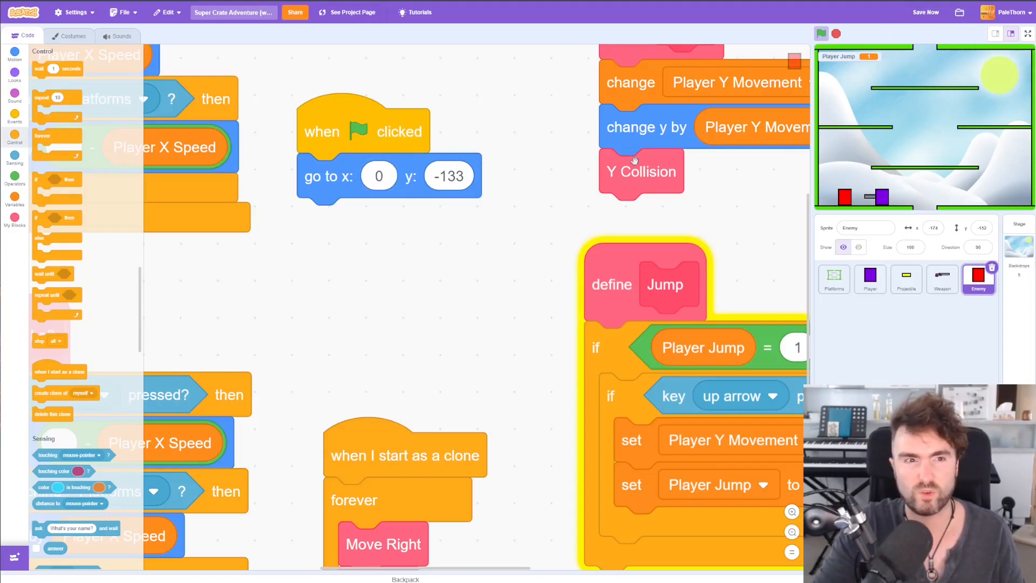
pyautogui.write('1')
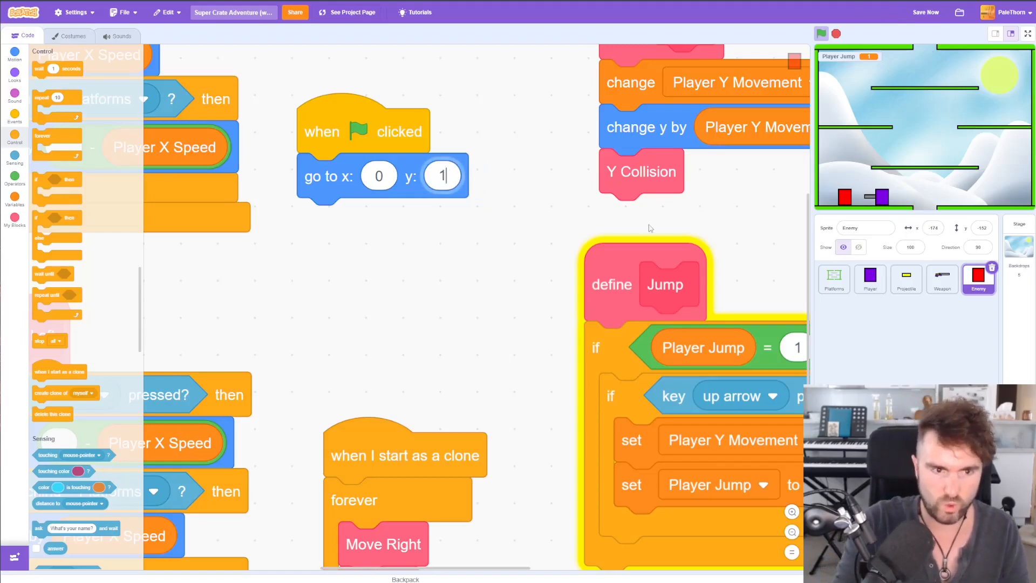
pyautogui.write('90')
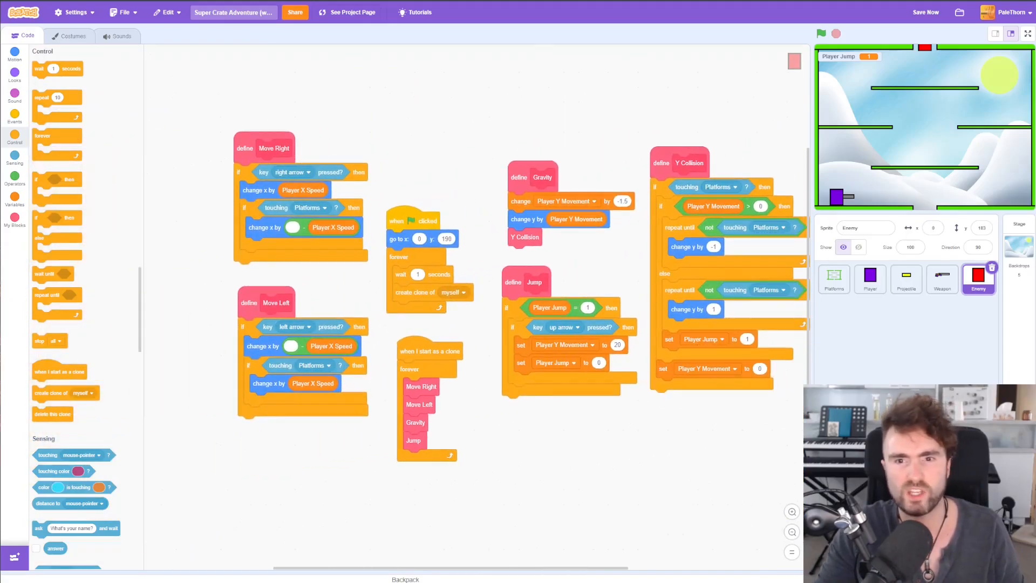
pyautogui.moveTo(408, 142)
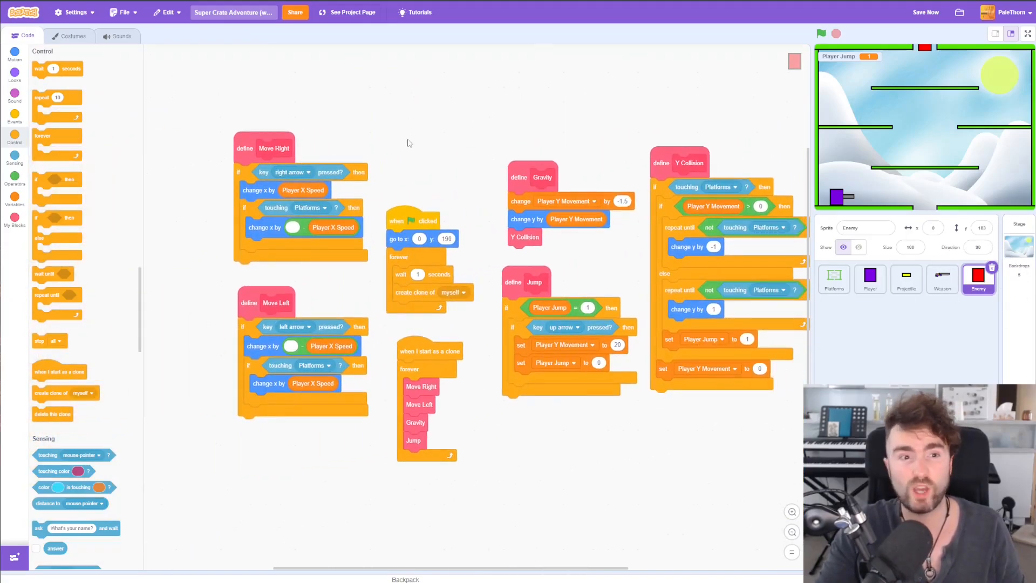
pyautogui.moveTo(528, 337)
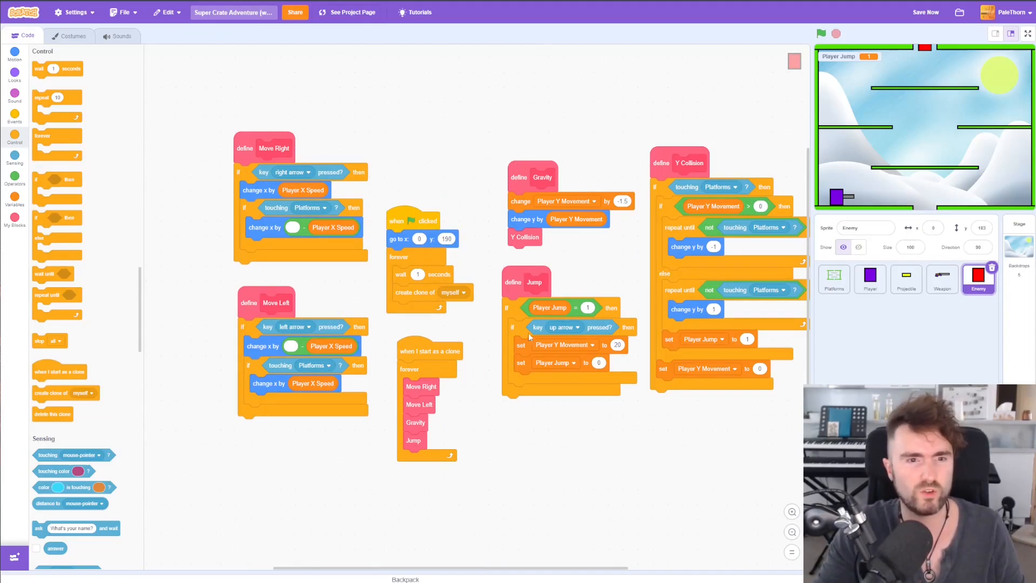
# Remove the Jump definition from the Enemy's clone loop
pyautogui.click(516, 283)
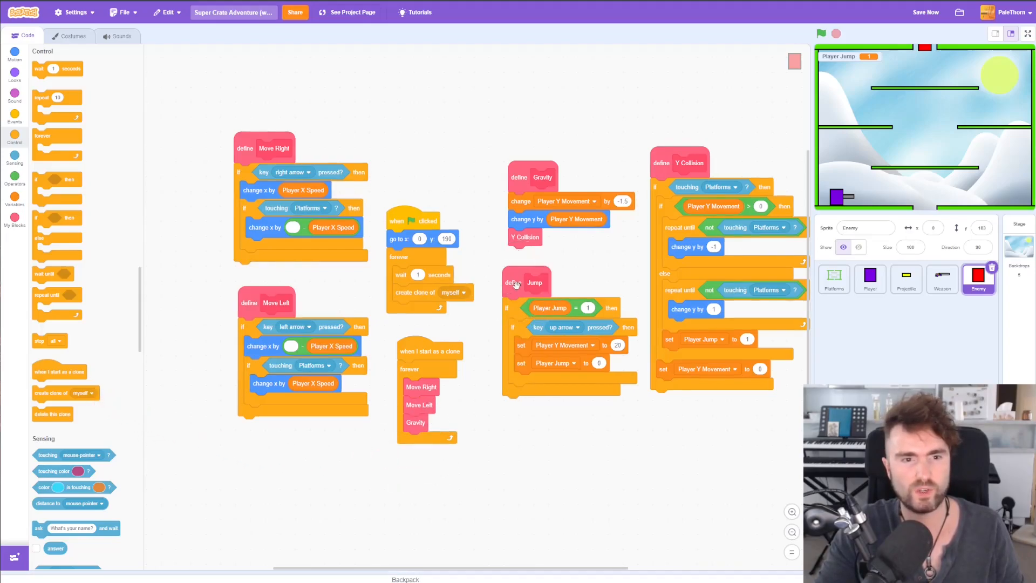
pyautogui.moveTo(525, 282); pyautogui.dragTo(86, 269)
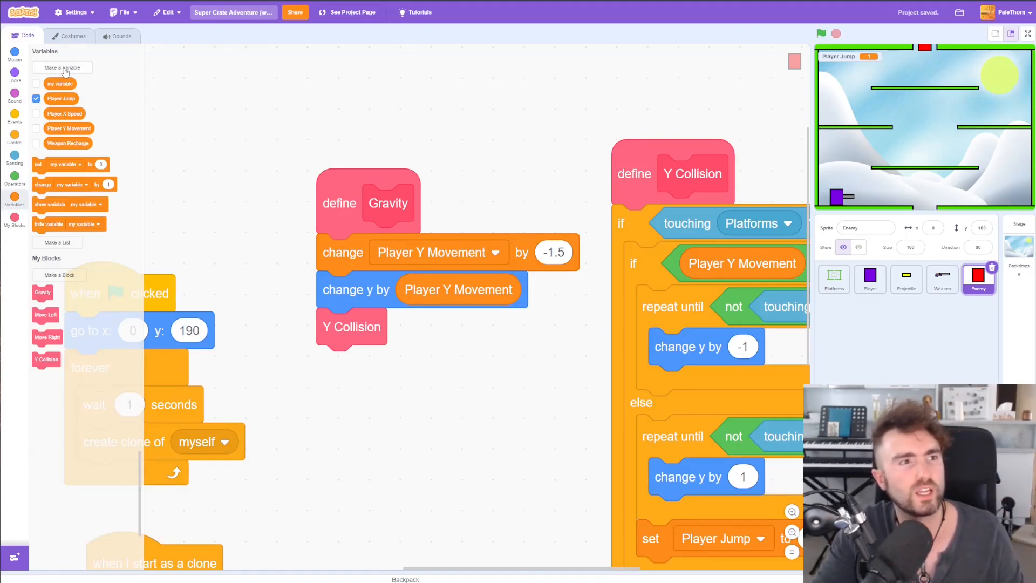
# Create a sprite-only Y Movement variable for the Enemy and view the stage full screen with its readout at 0
pyautogui.click(61, 67)
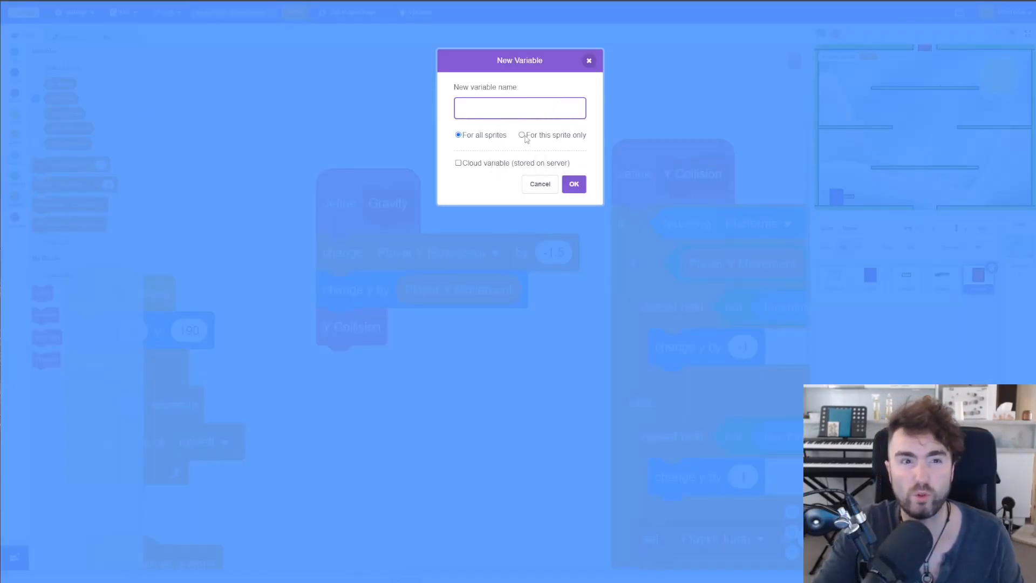
pyautogui.click(521, 135)
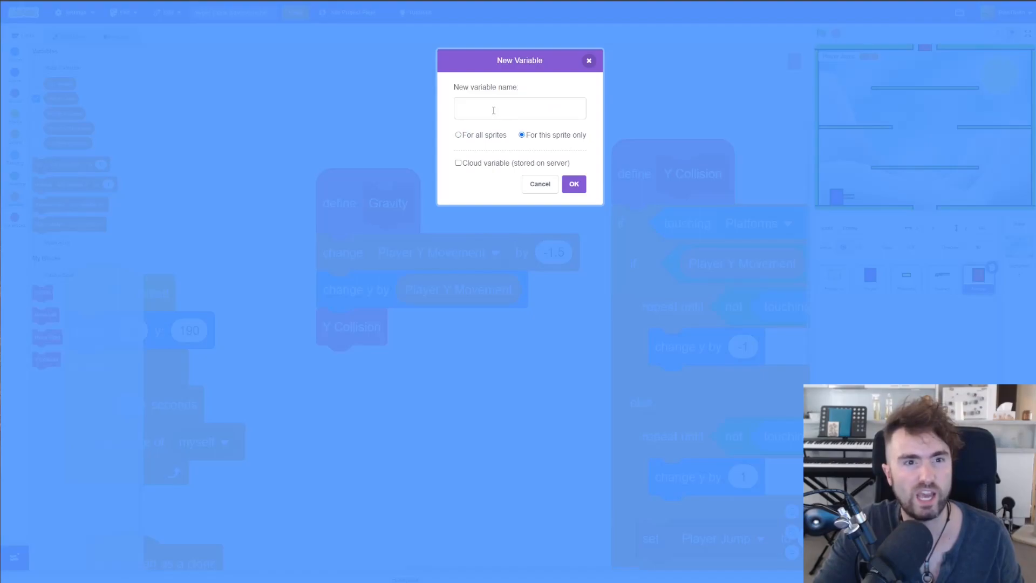
pyautogui.write('Y Movement')
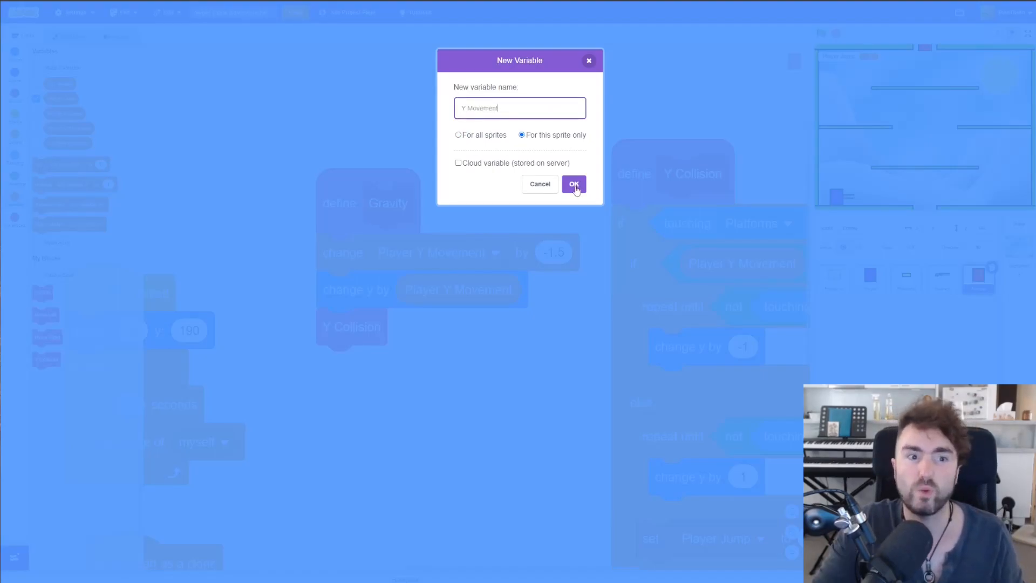
pyautogui.click(572, 183)
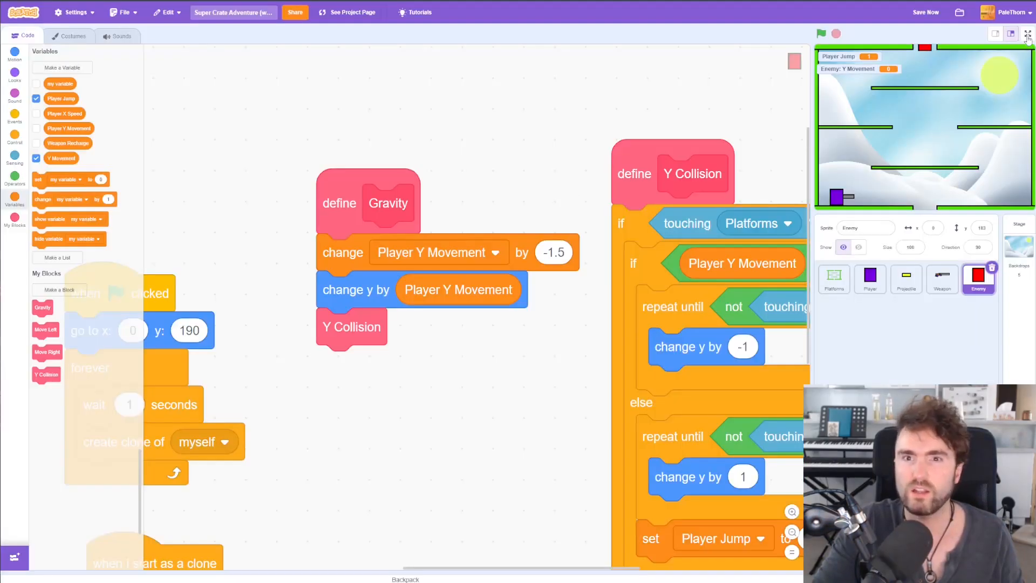
pyautogui.click(1026, 33)
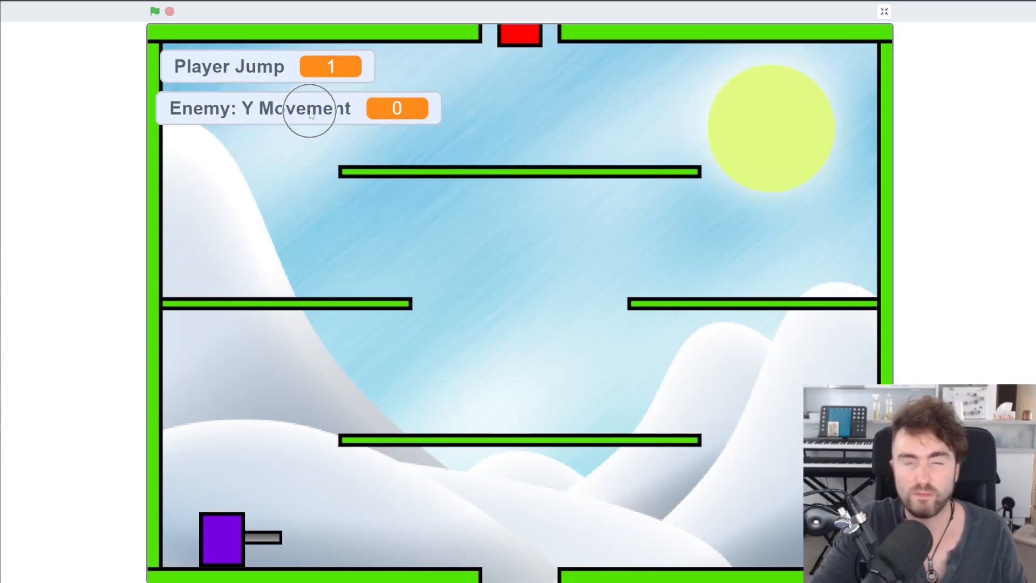
pyautogui.moveTo(260, 91)
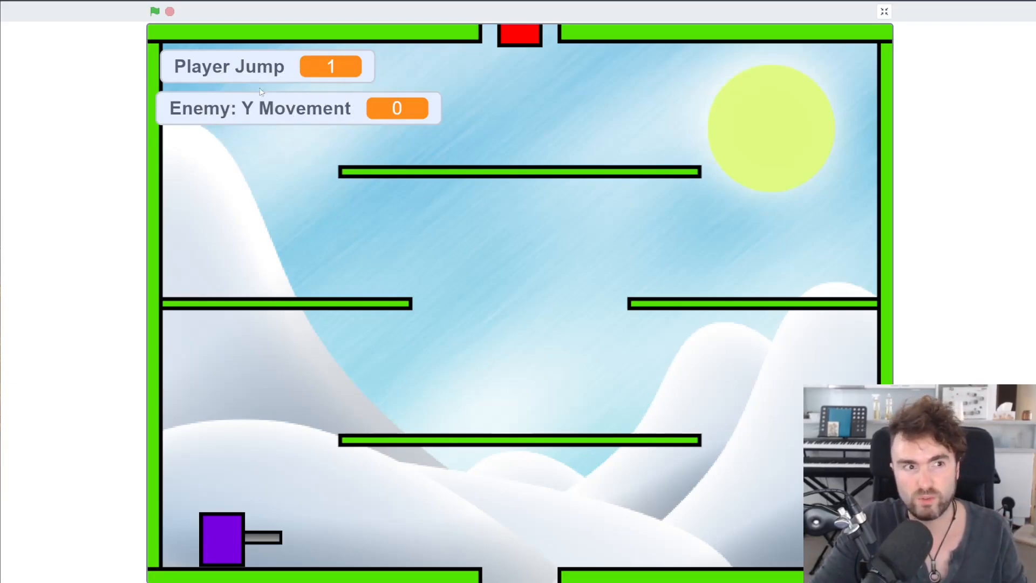
pyautogui.moveTo(275, 72)
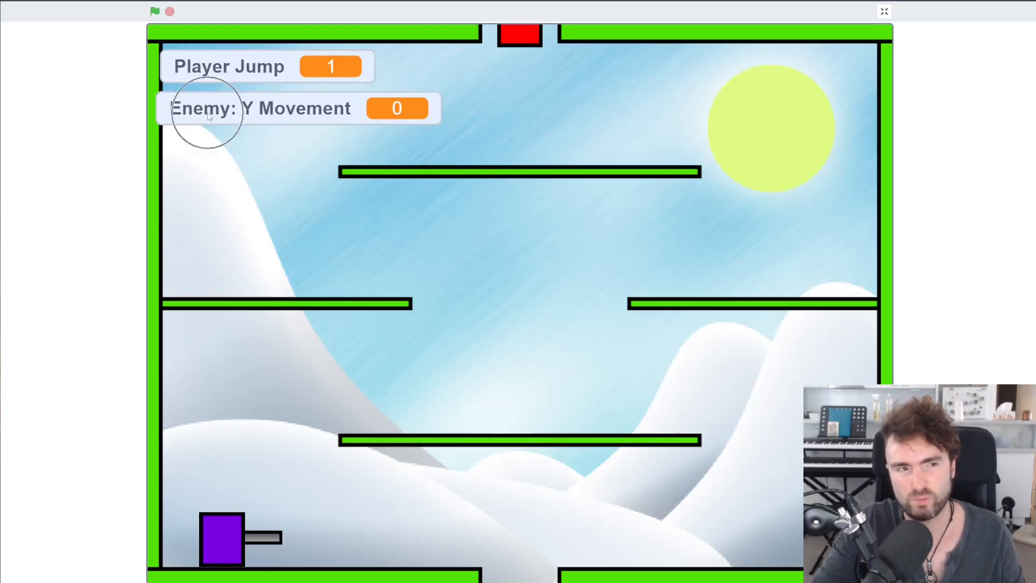
# Make the Enemy's Gravity script change and apply its own Y Movement variable instead of Player Y Movement
pyautogui.click(883, 11)
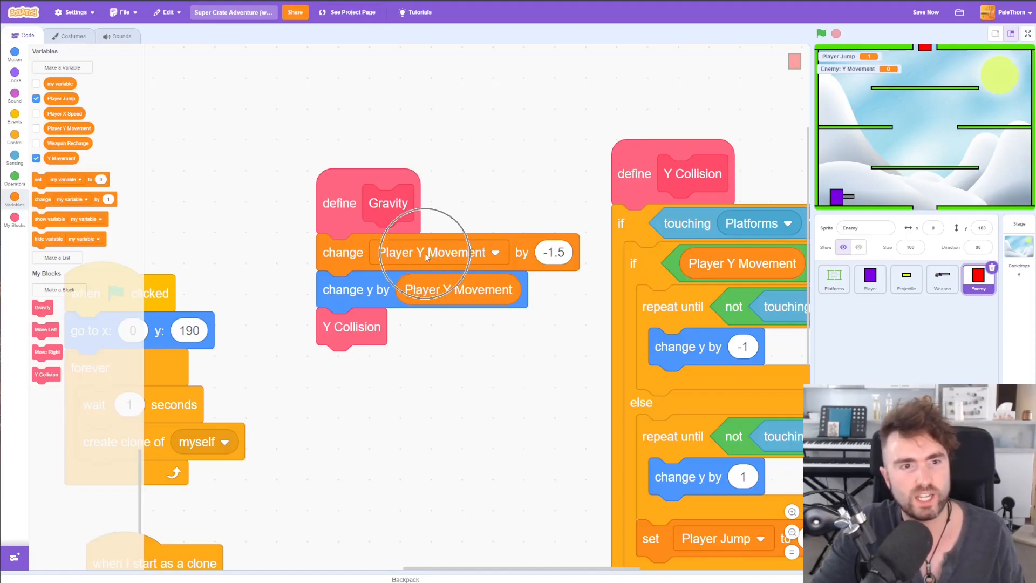
pyautogui.click(438, 252)
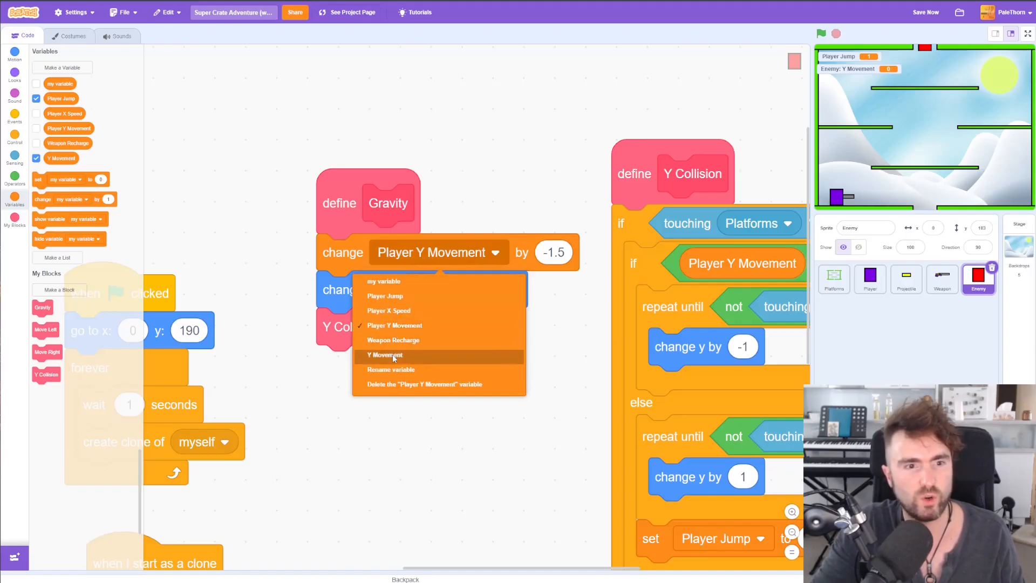
pyautogui.click(384, 355)
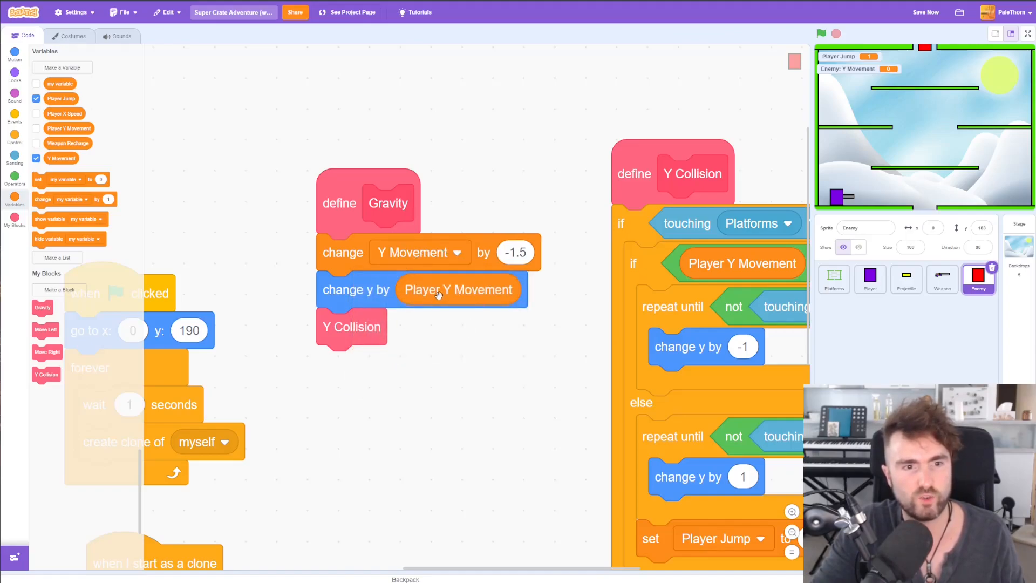
pyautogui.moveTo(459, 289); pyautogui.dragTo(99, 186)
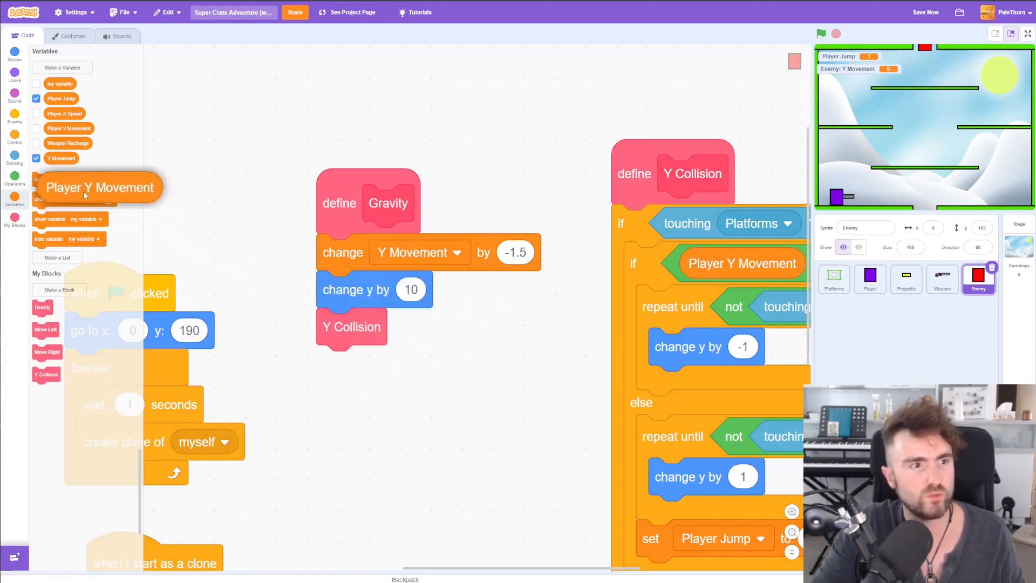
pyautogui.moveTo(99, 187); pyautogui.dragTo(287, 290)
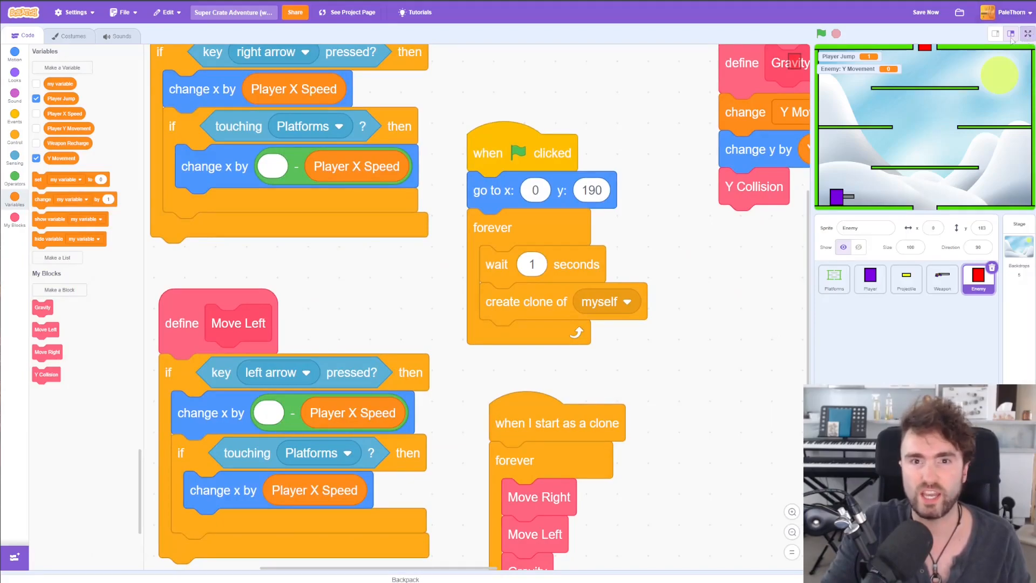
# Run the game full screen so red Enemy clones drop from the top and pile up on the platforms
pyautogui.click(1026, 33)
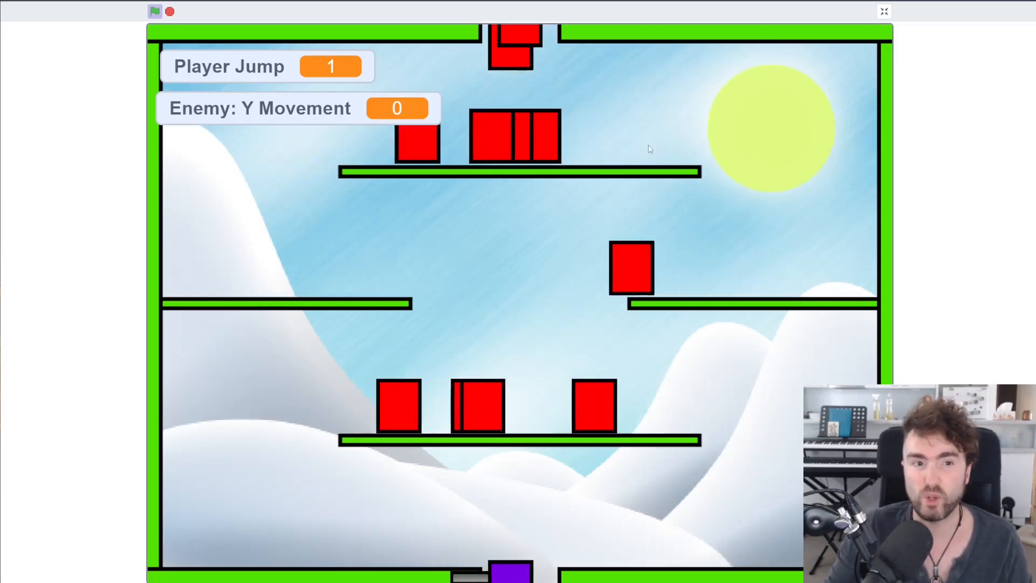
# Rename the Enemy's Move Right block definition to X Move
pyautogui.click(884, 10)
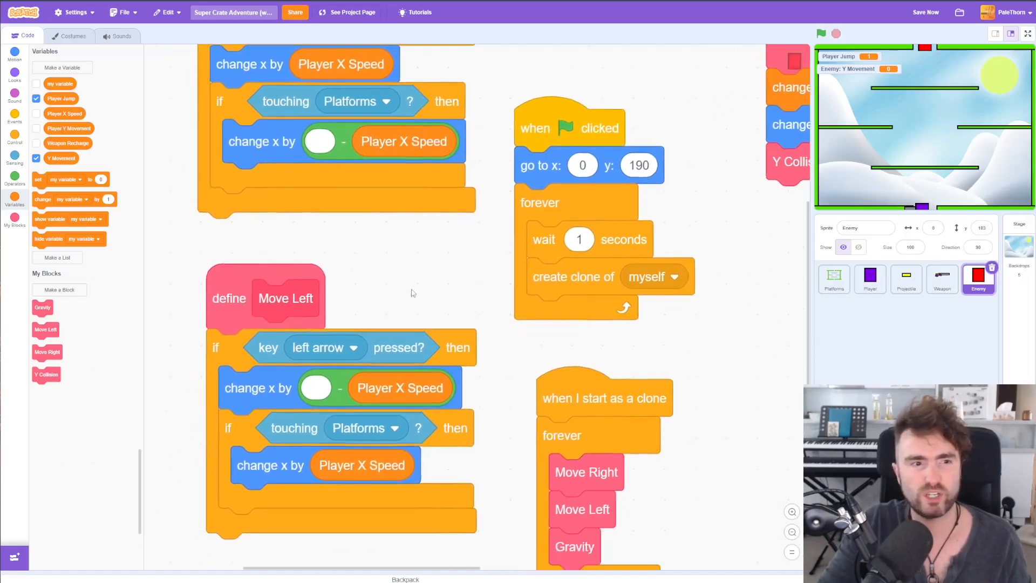
pyautogui.scroll(-3)
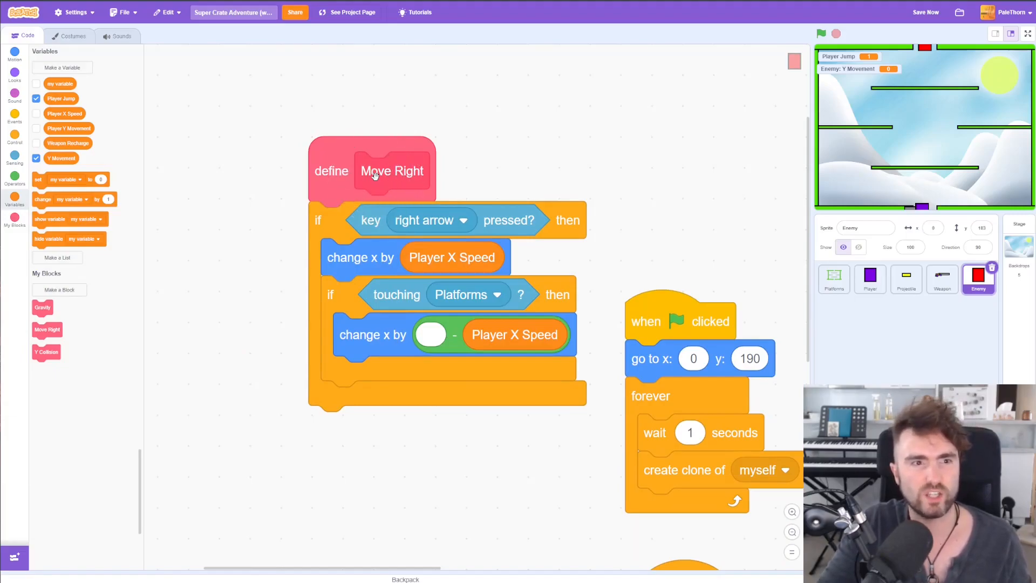
pyautogui.rightClick(392, 170)
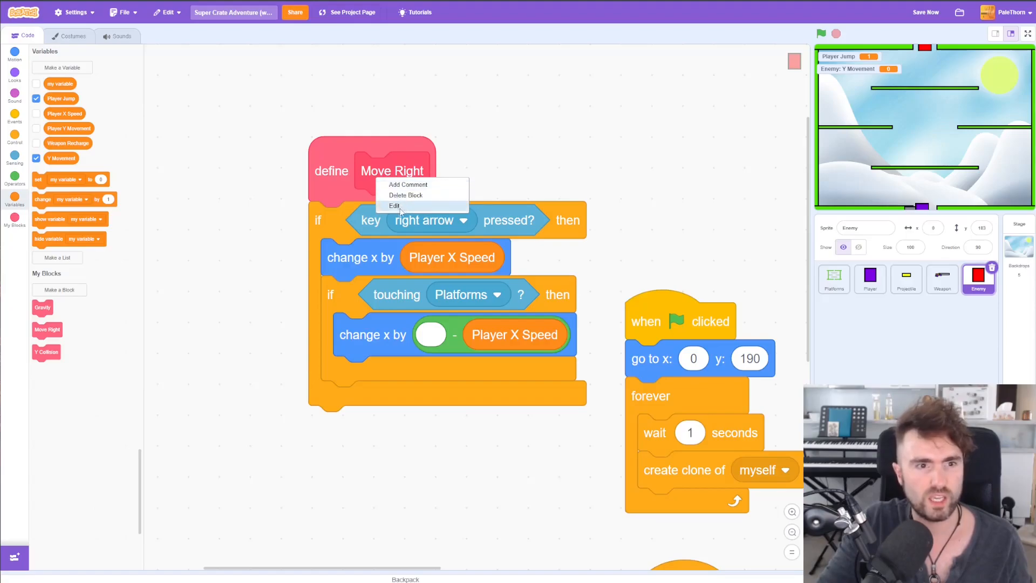
pyautogui.click(394, 205)
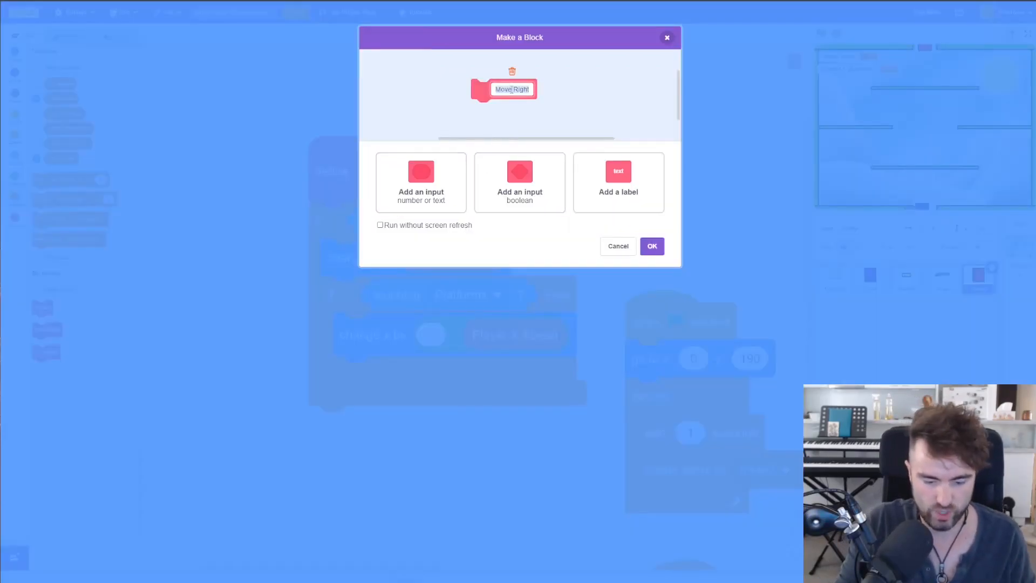
pyautogui.write('X Move')
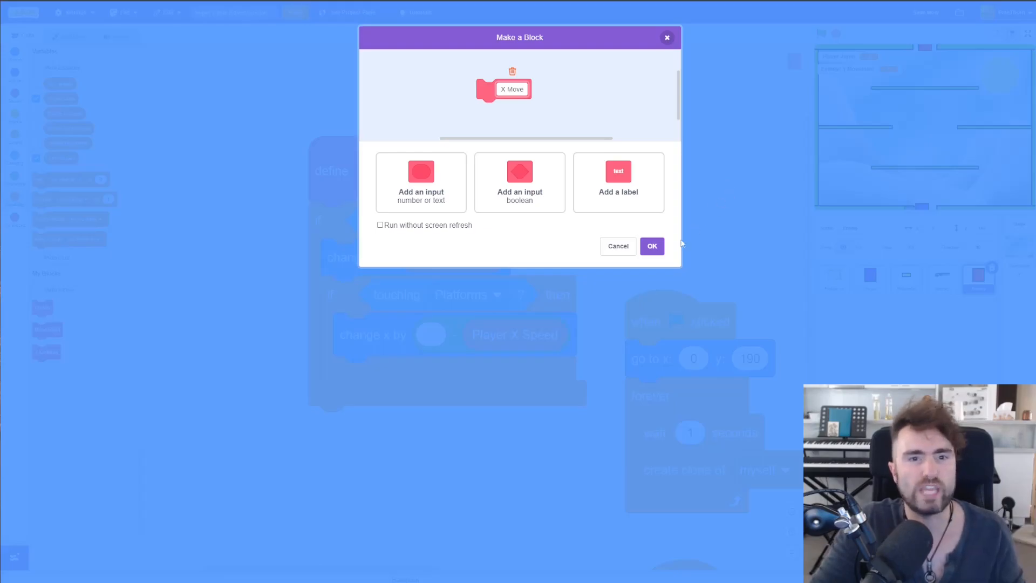
pyautogui.click(650, 245)
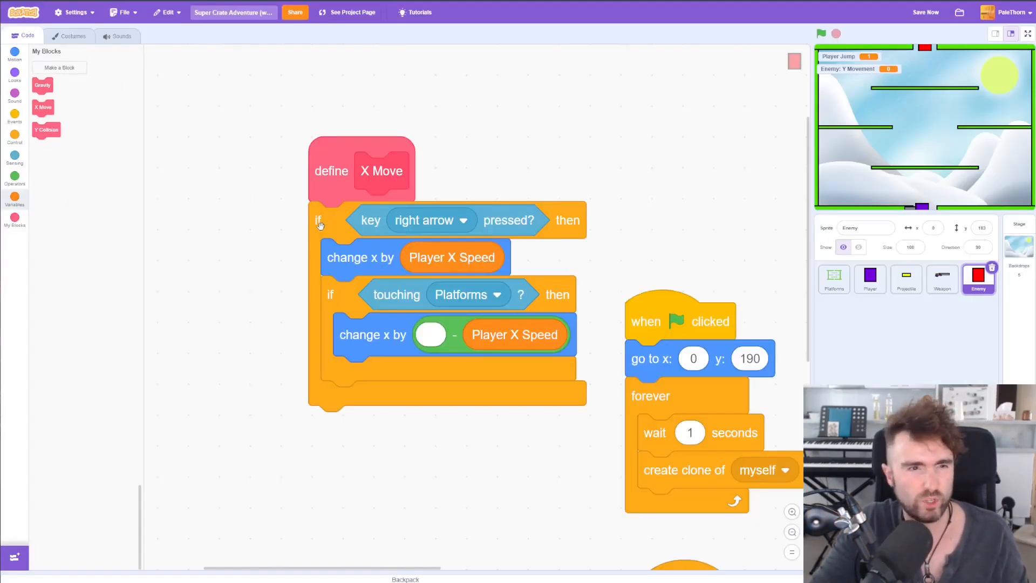
pyautogui.moveTo(434, 220)
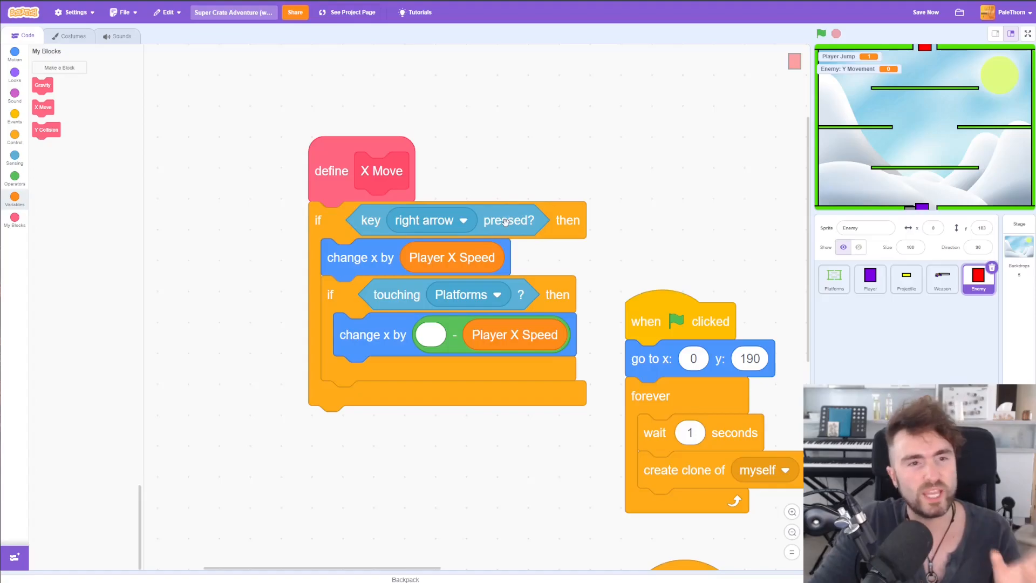
pyautogui.moveTo(447, 230)
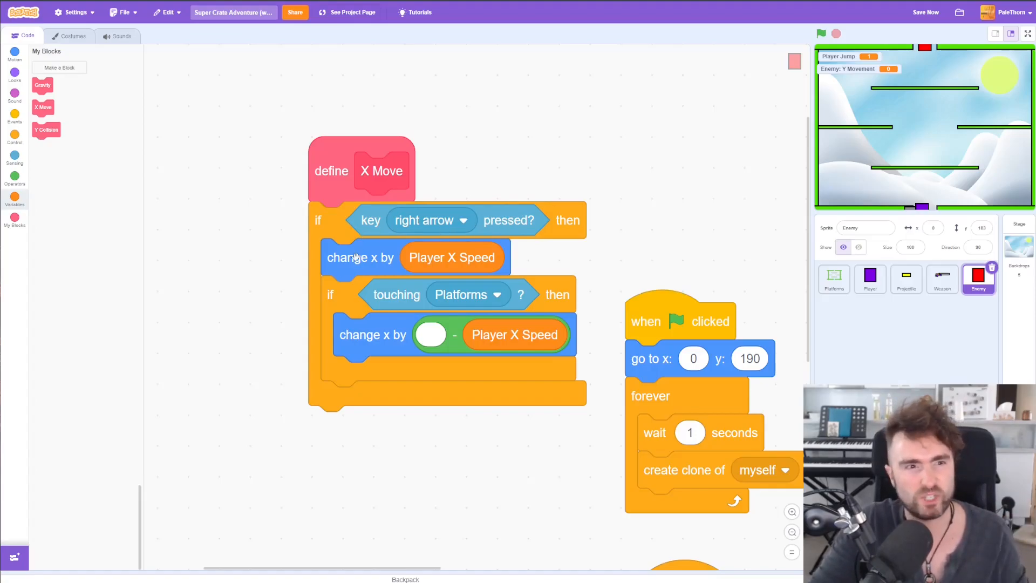
# Make X Move change x by Player X Speed directly, without the key-pressed condition
pyautogui.moveTo(361, 257); pyautogui.dragTo(368, 303)
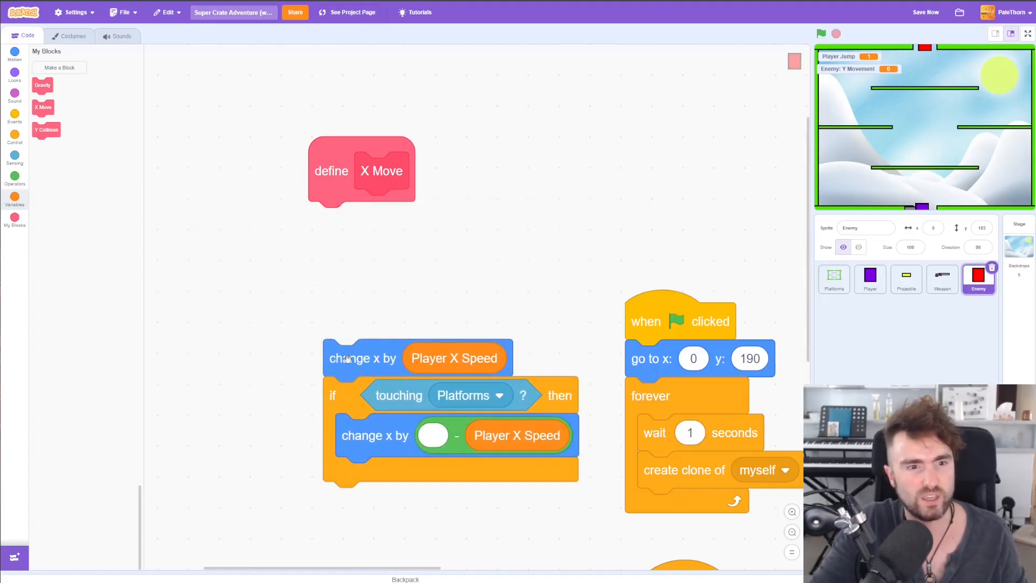
pyautogui.moveTo(346, 357); pyautogui.dragTo(328, 240)
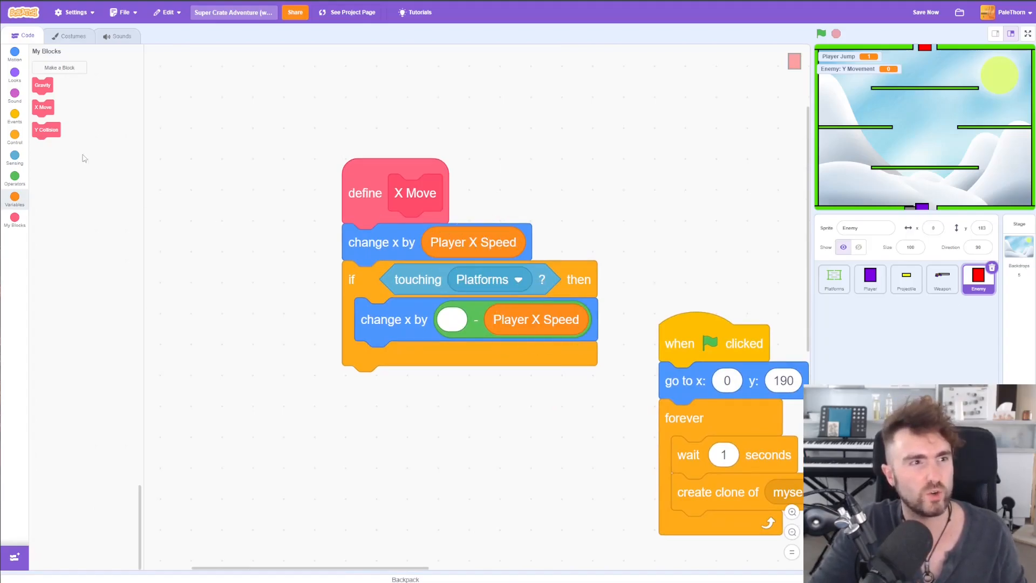
# Create an 'X Speed' variable belonging to the Enemy sprite only
pyautogui.click(14, 196)
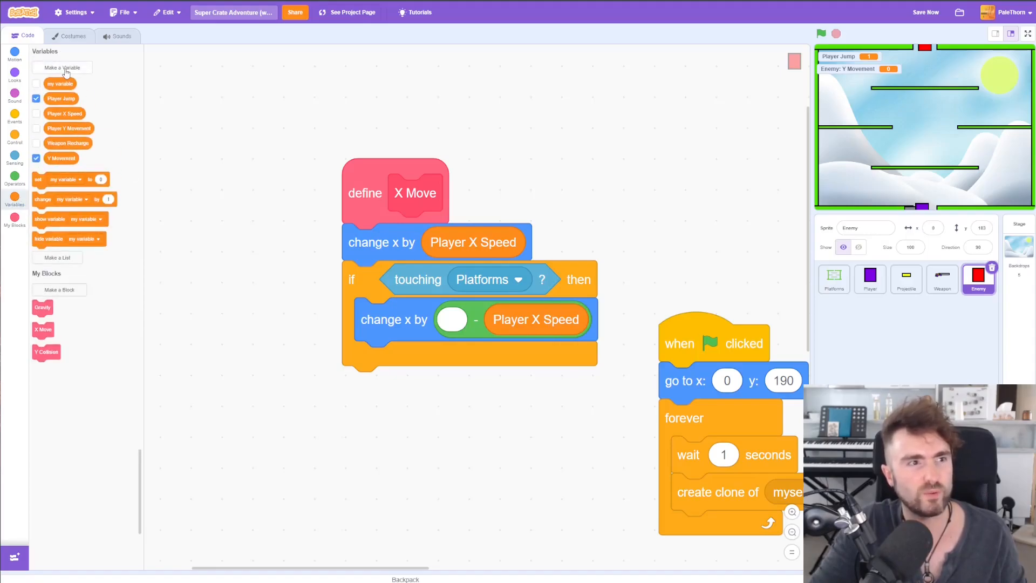
pyautogui.click(63, 67)
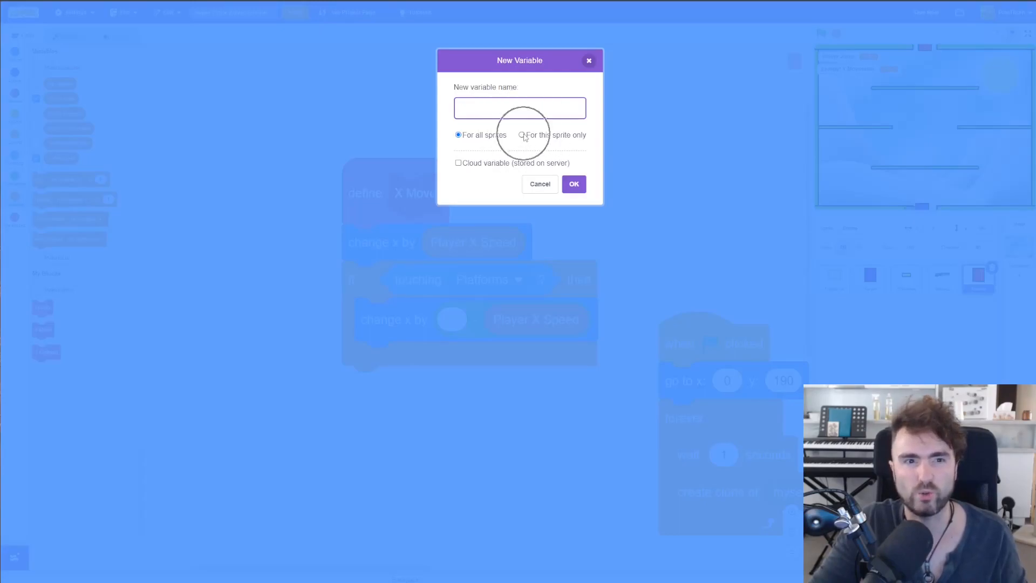
pyautogui.click(522, 135)
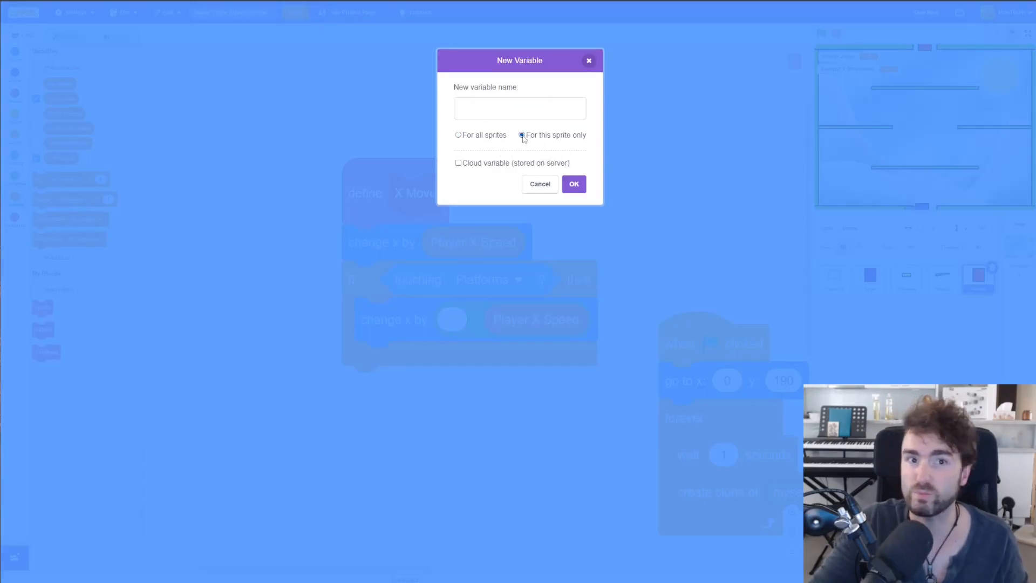
pyautogui.click(519, 108)
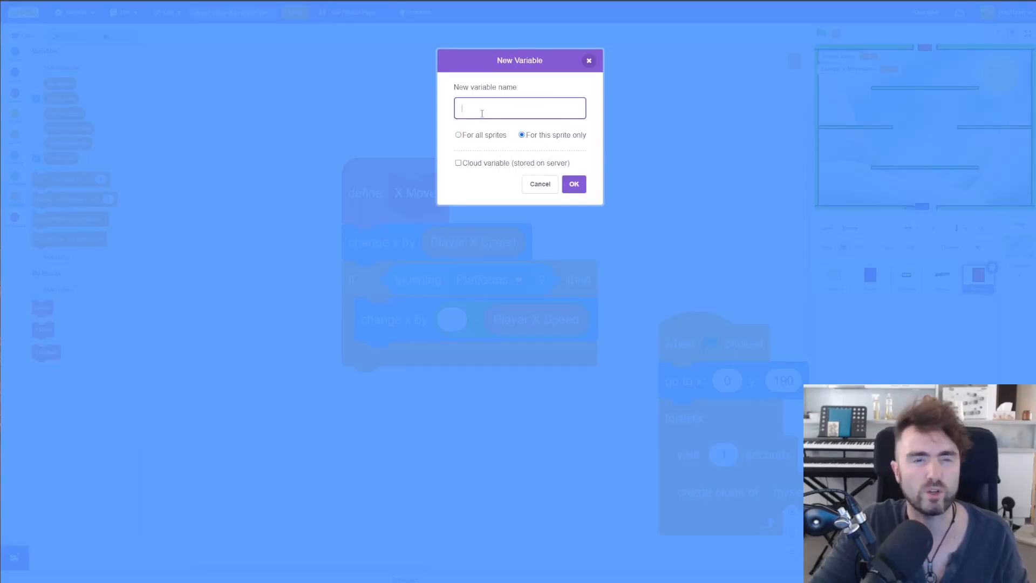
pyautogui.write('X S')
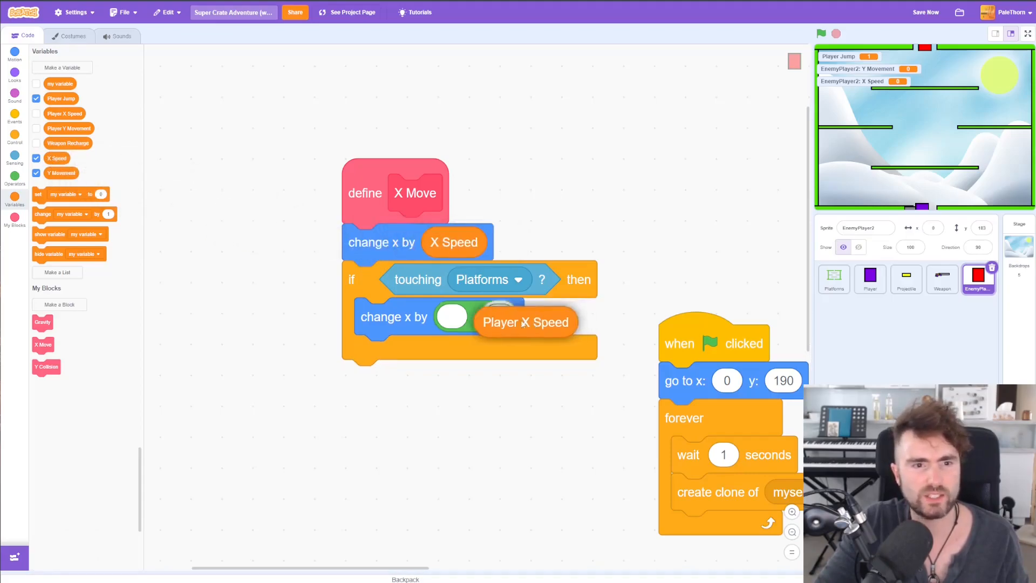
# Replace Player X Speed in X Move with X Speed and make the set block target X Speed
pyautogui.moveTo(525, 321); pyautogui.dragTo(516, 319)
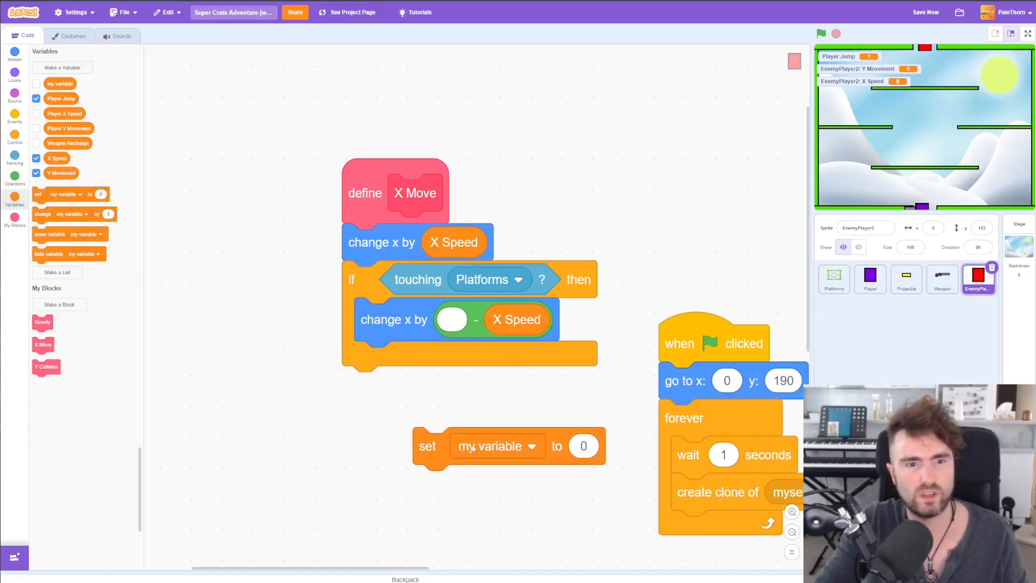
pyautogui.click(496, 445)
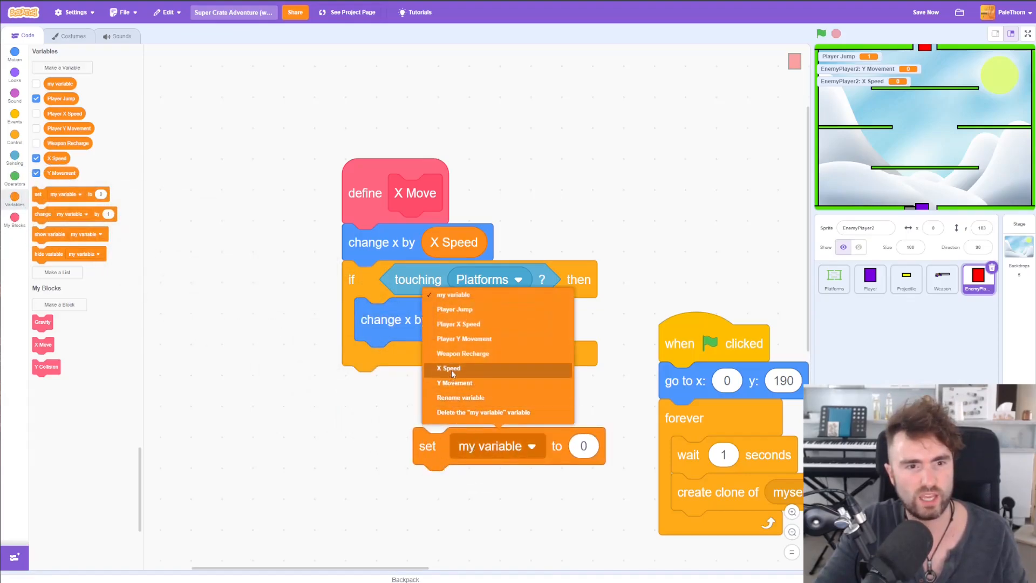
pyautogui.click(447, 368)
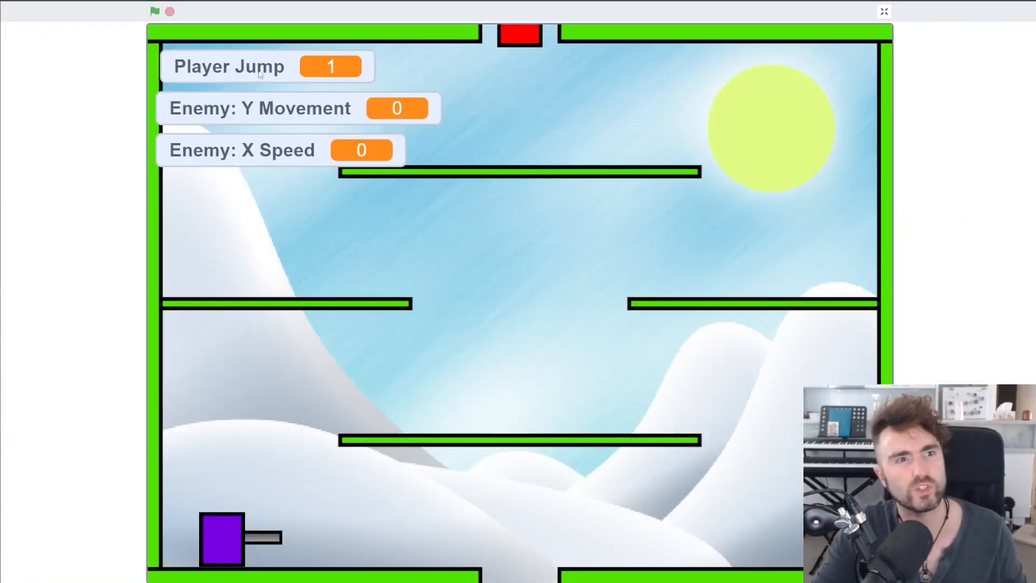
# Start X Speed at 4 and run the game to confirm Enemy: X Speed reads 4
pyautogui.click(330, 67)
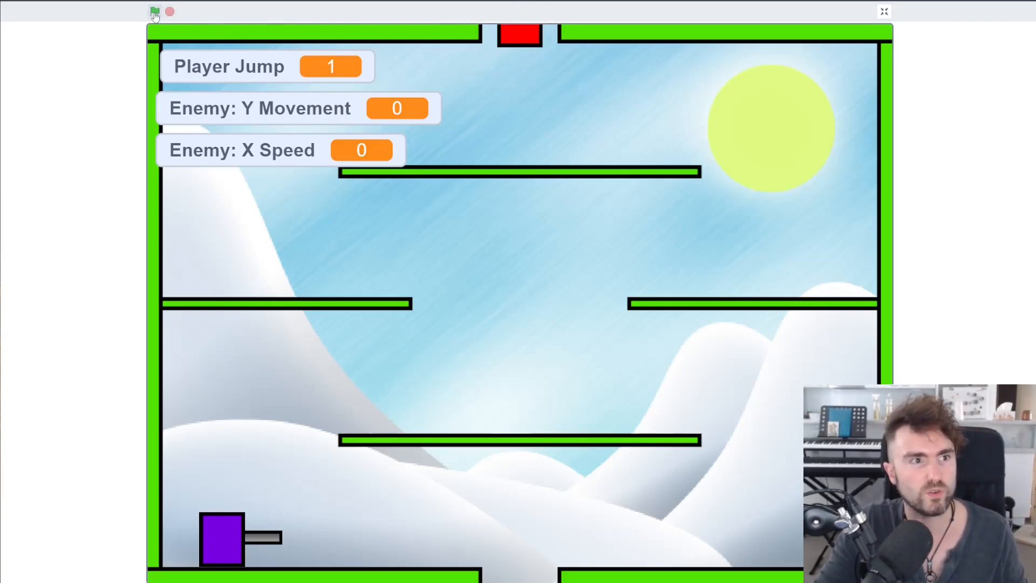
pyautogui.click(155, 10)
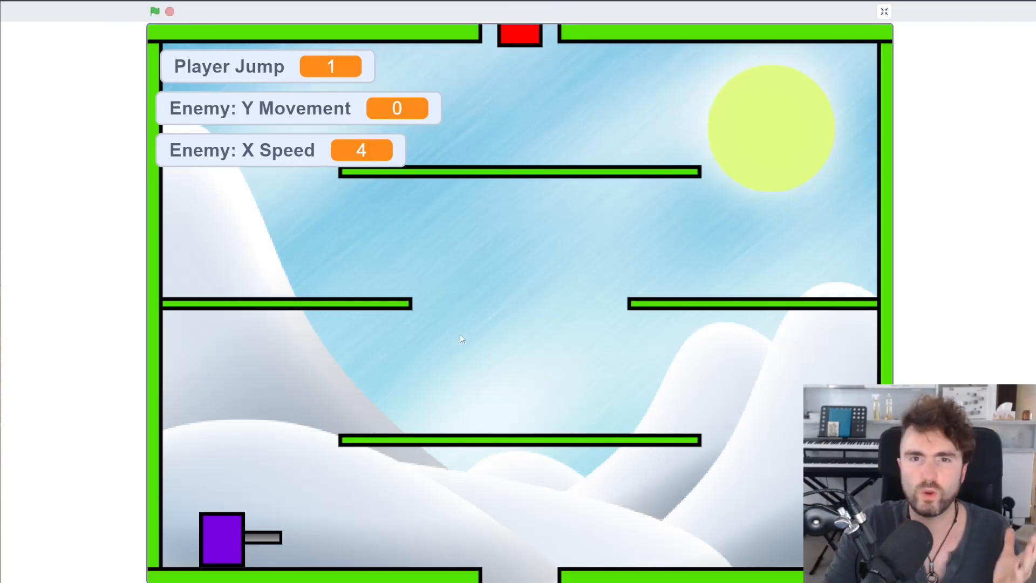
pyautogui.click(884, 11)
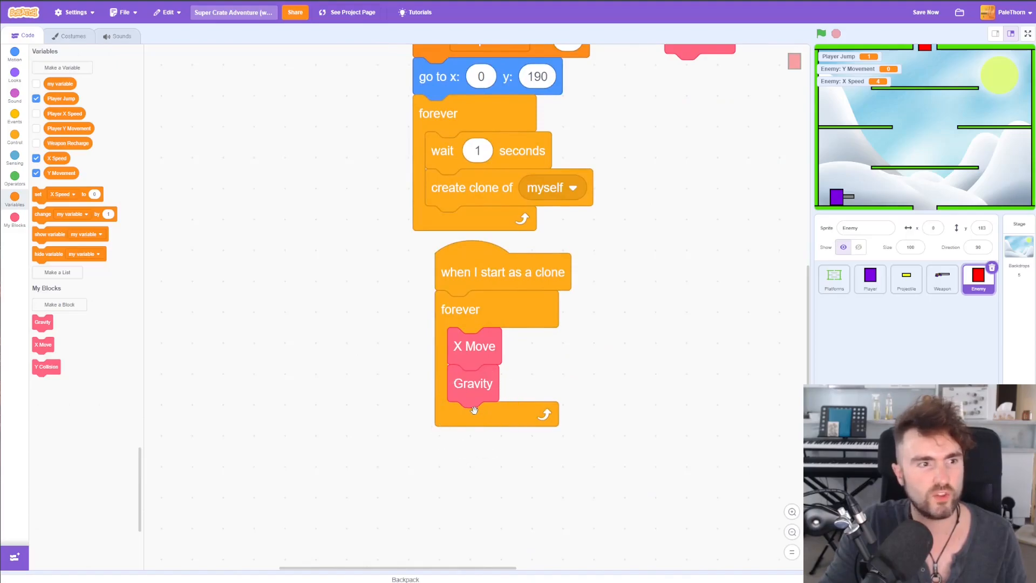
# Have each clone say its X Speed in its loop and watch the falling clones read 4
pyautogui.click(15, 71)
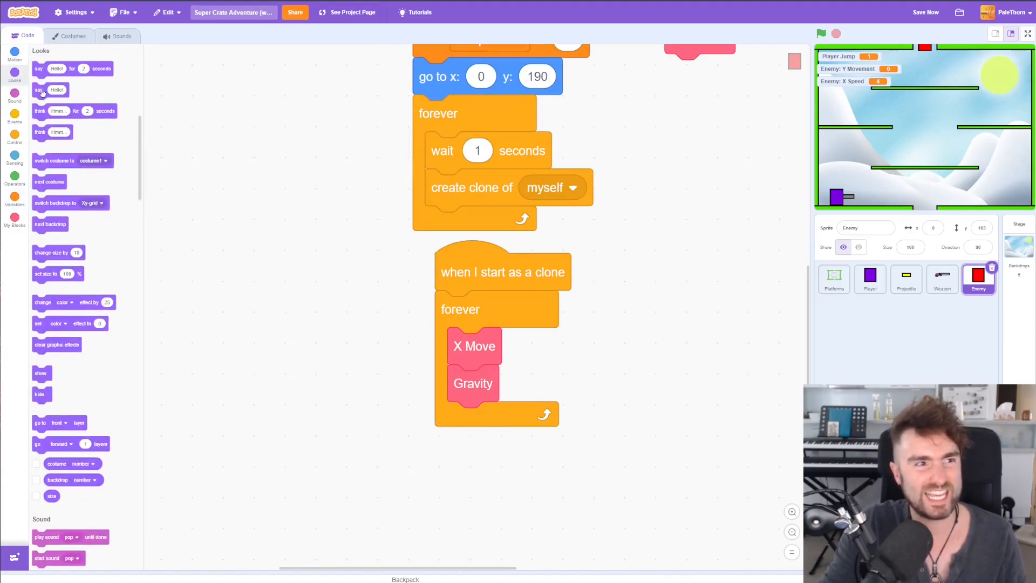
pyautogui.moveTo(52, 89); pyautogui.dragTo(492, 419)
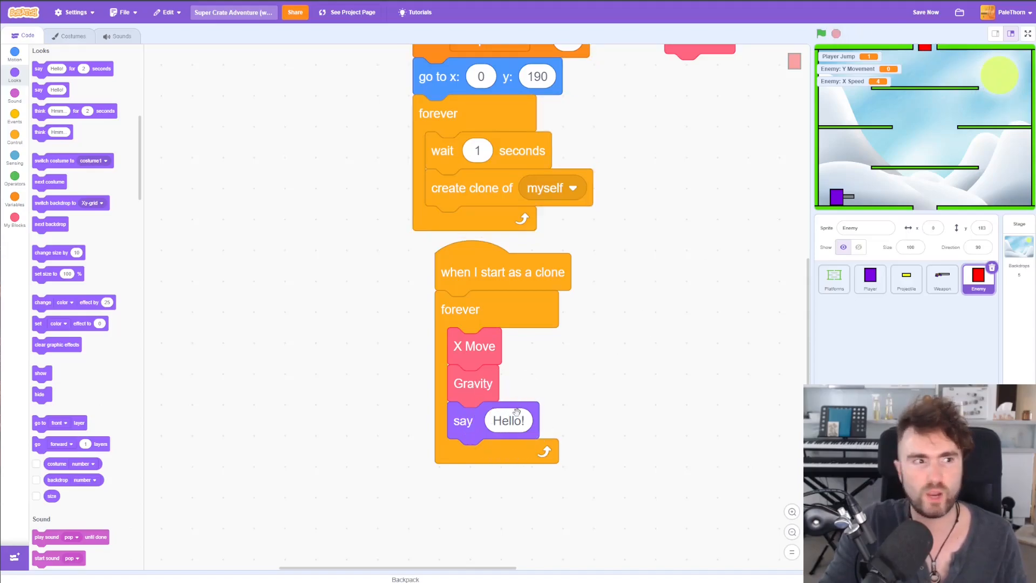
pyautogui.click(14, 192)
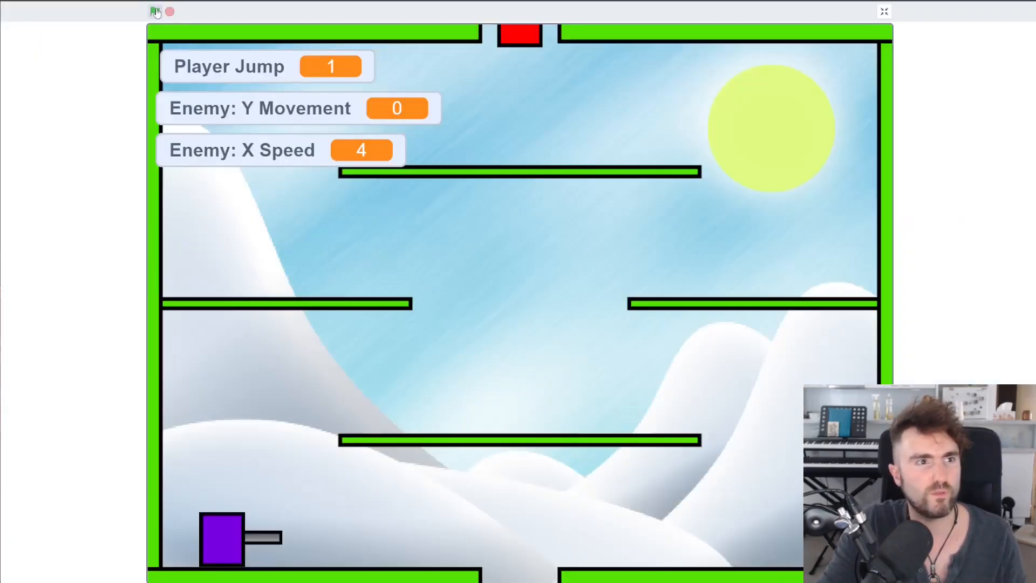
pyautogui.click(155, 12)
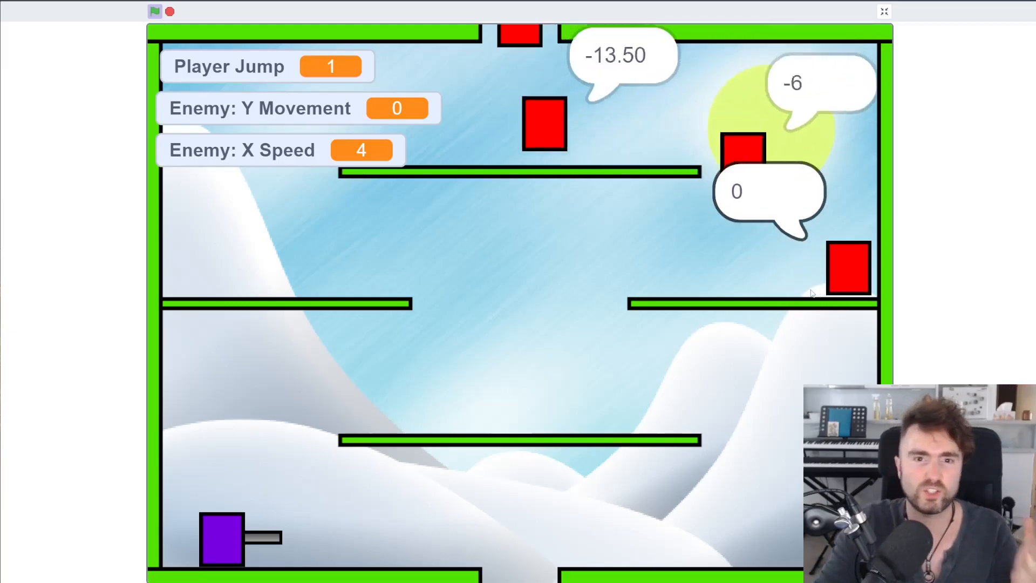
pyautogui.click(884, 11)
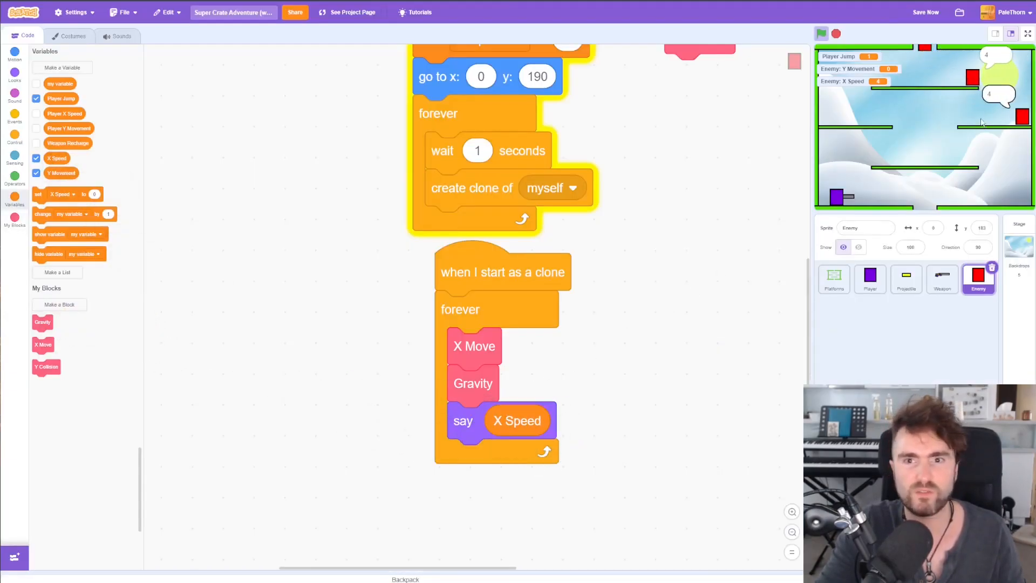
pyautogui.click(1028, 34)
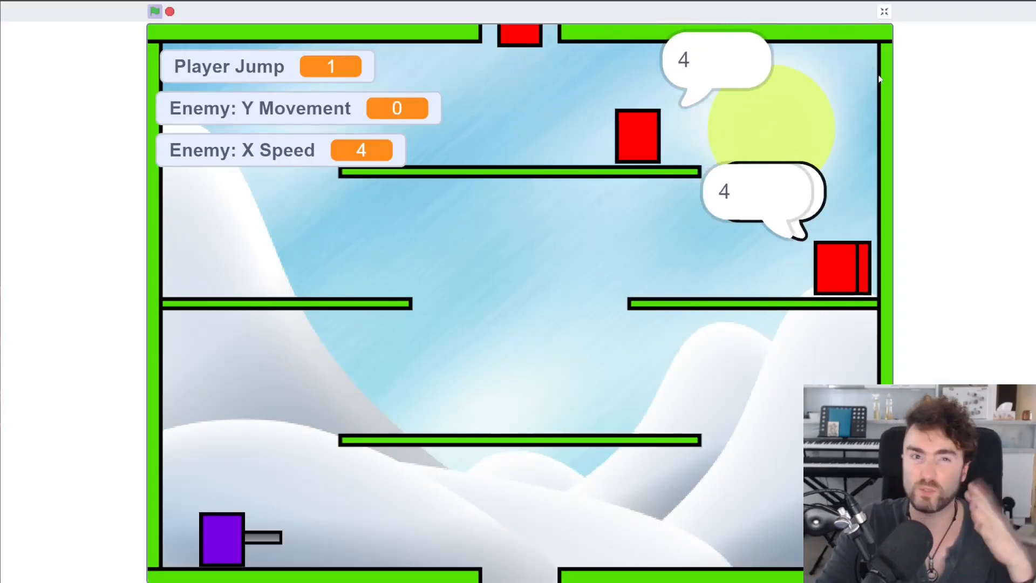
pyautogui.click(883, 11)
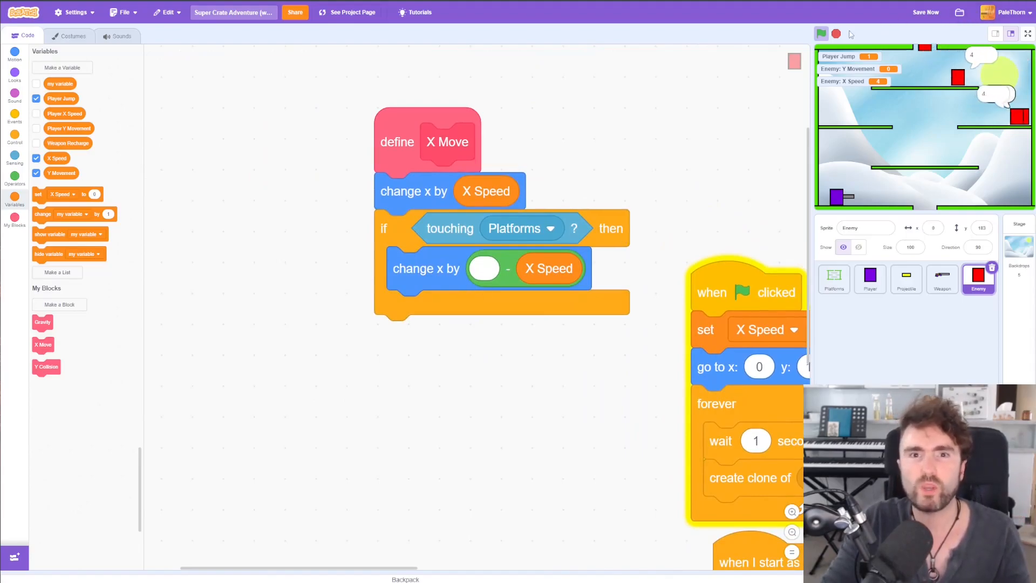
# When touching Platforms in X Move, set X Speed to X Speed * -1 and rerun the game
pyautogui.click(821, 33)
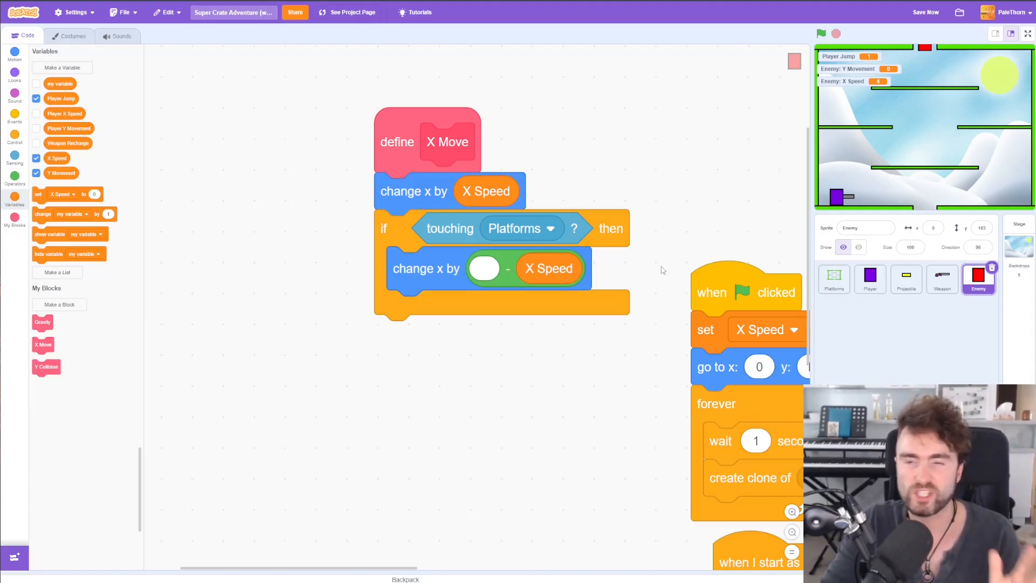
pyautogui.moveTo(676, 281)
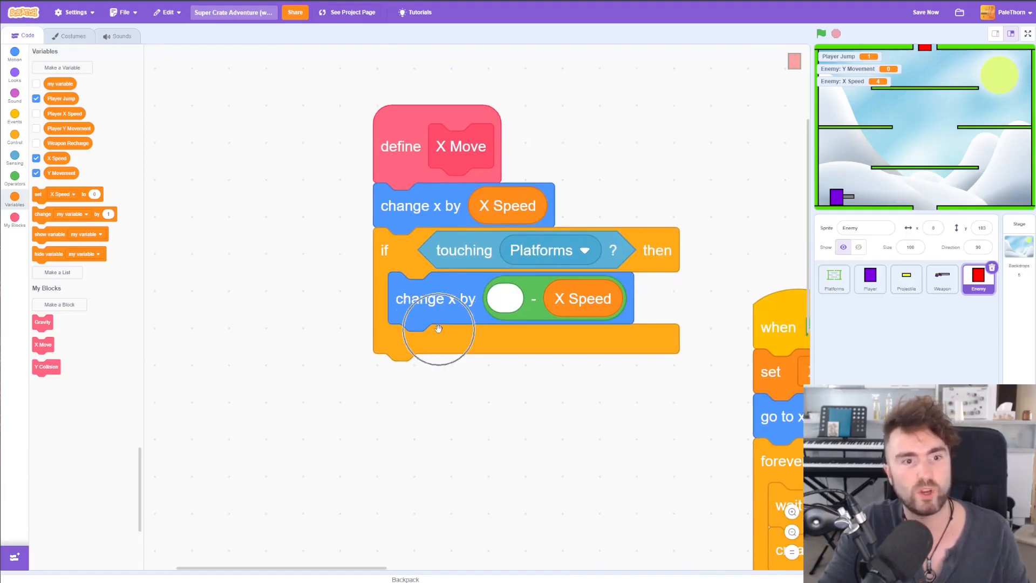
pyautogui.moveTo(164, 216)
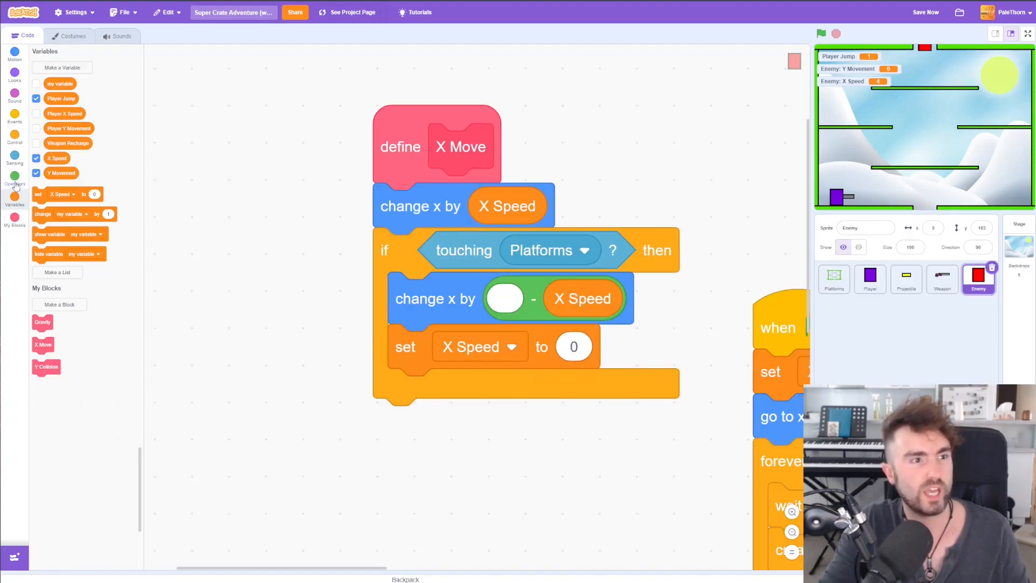
pyautogui.click(14, 175)
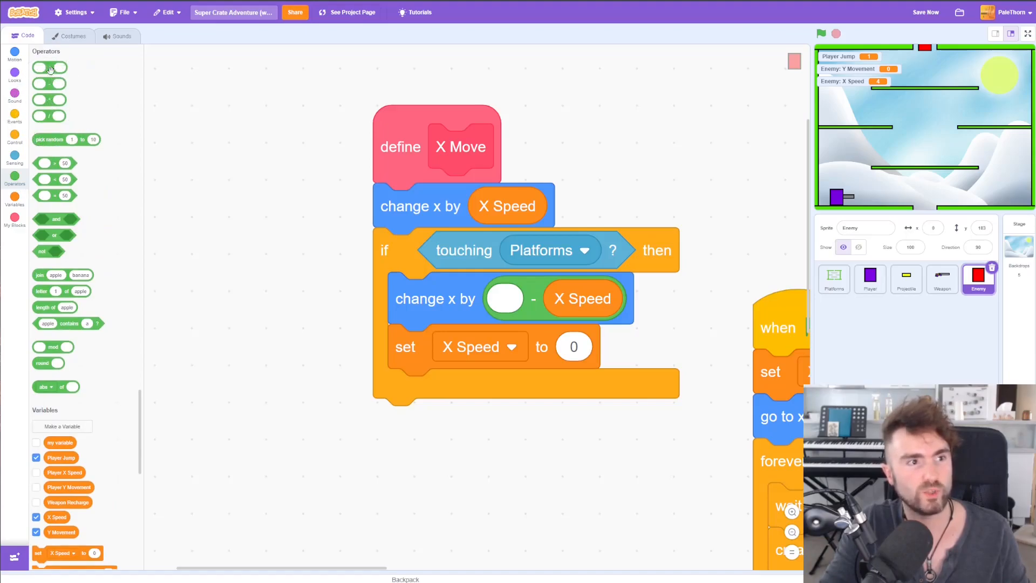
pyautogui.moveTo(49, 67); pyautogui.dragTo(249, 277)
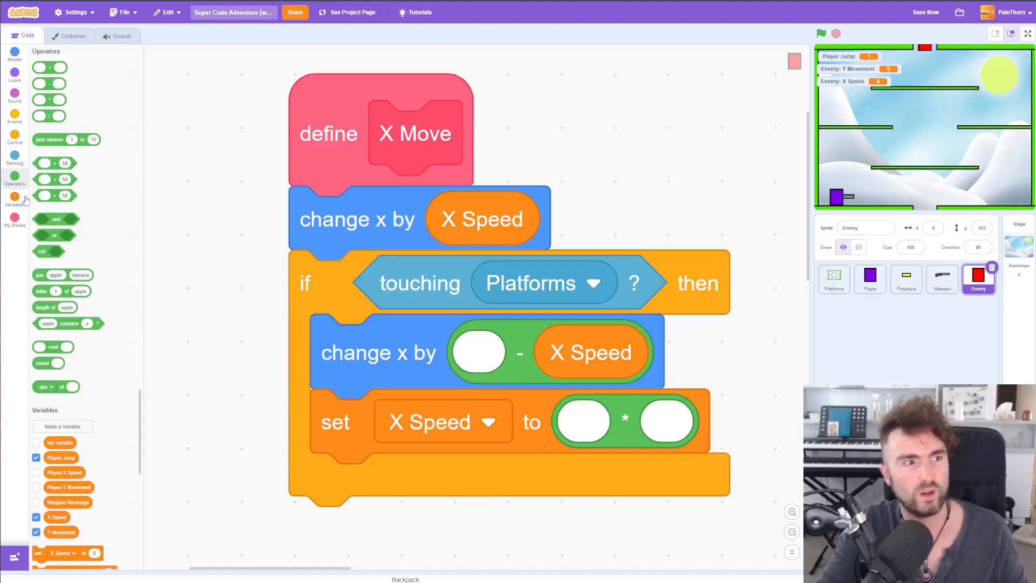
pyautogui.click(14, 178)
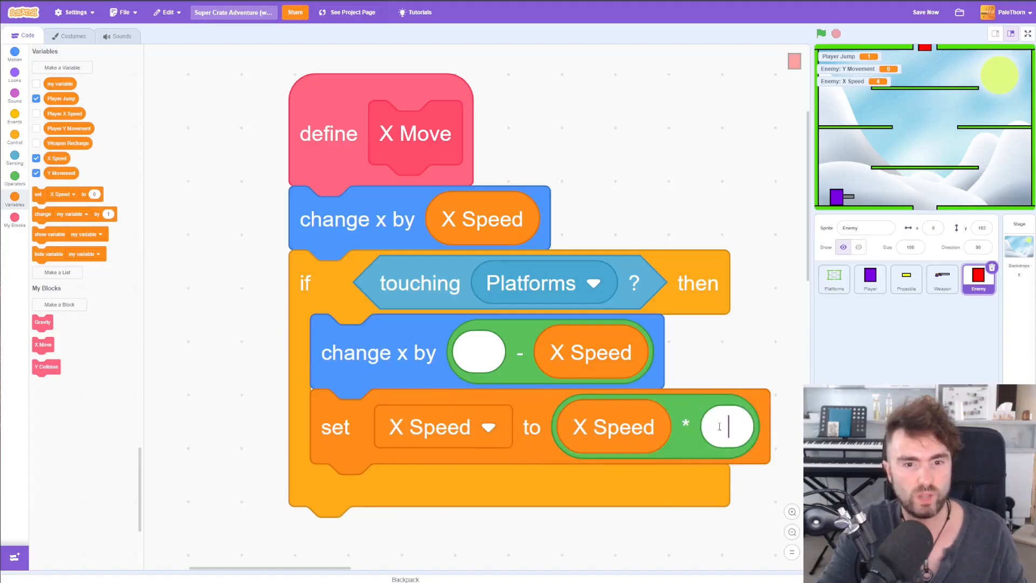
pyautogui.write('-')
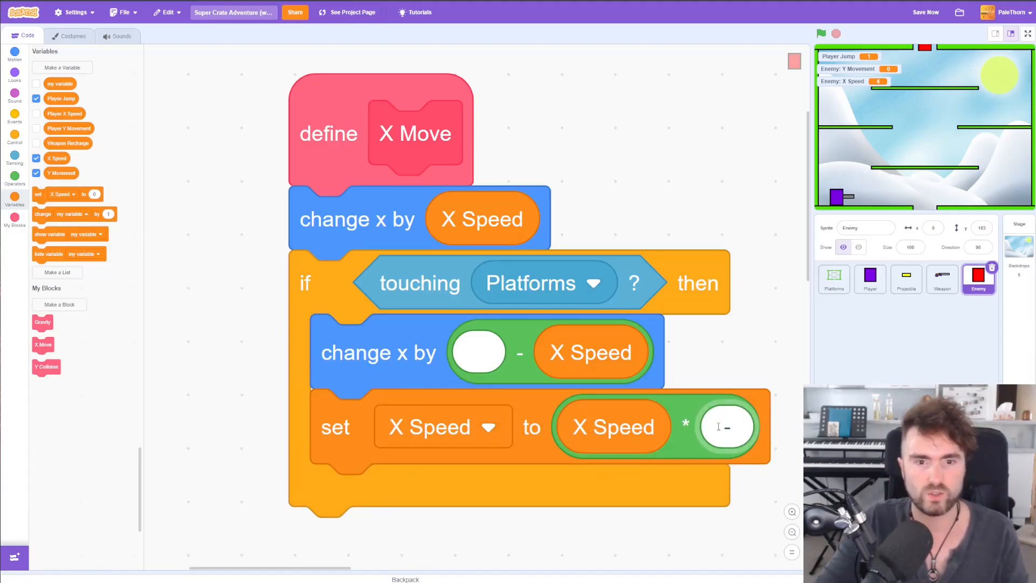
pyautogui.write('-1')
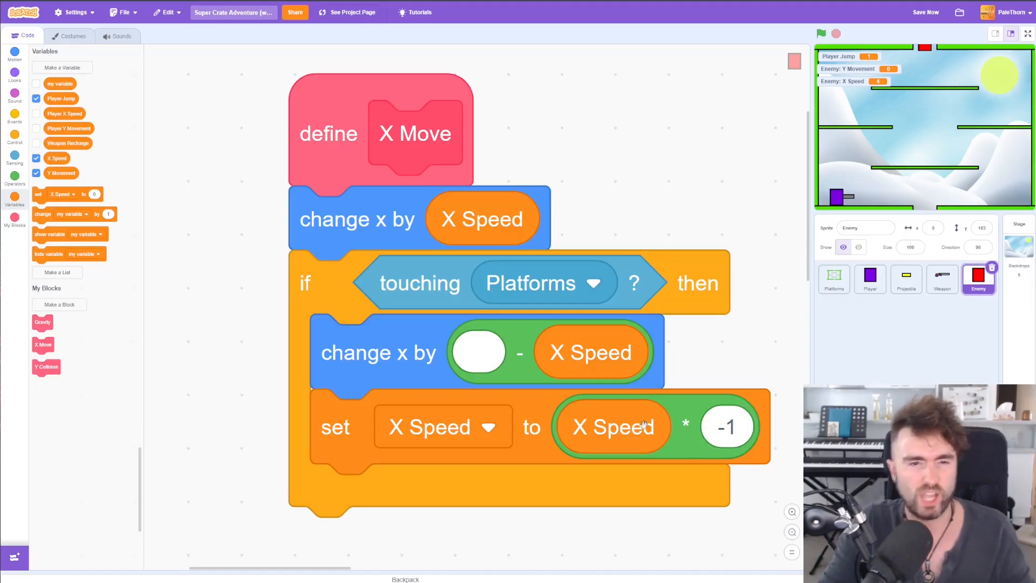
pyautogui.moveTo(688, 436)
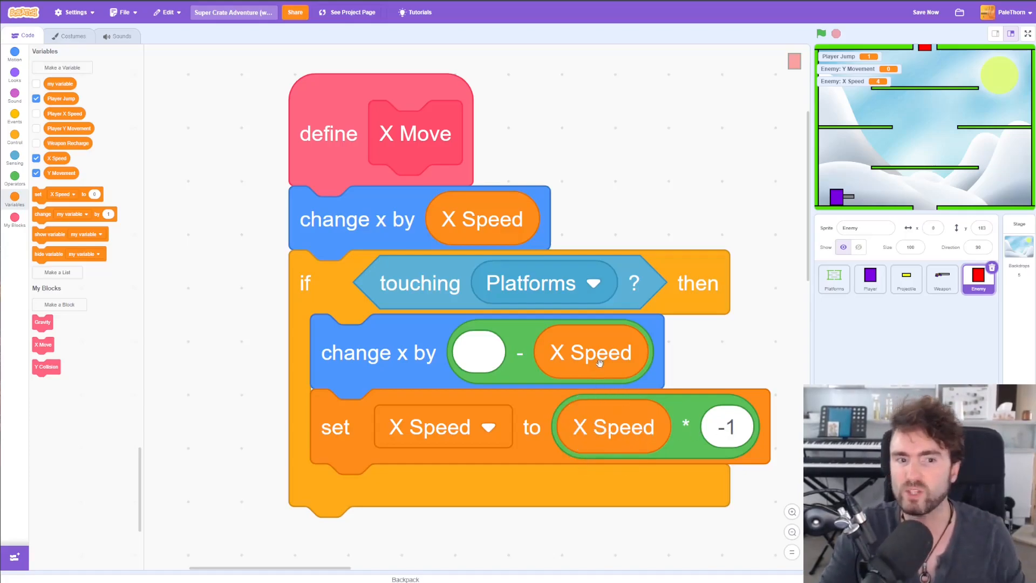
pyautogui.click(820, 34)
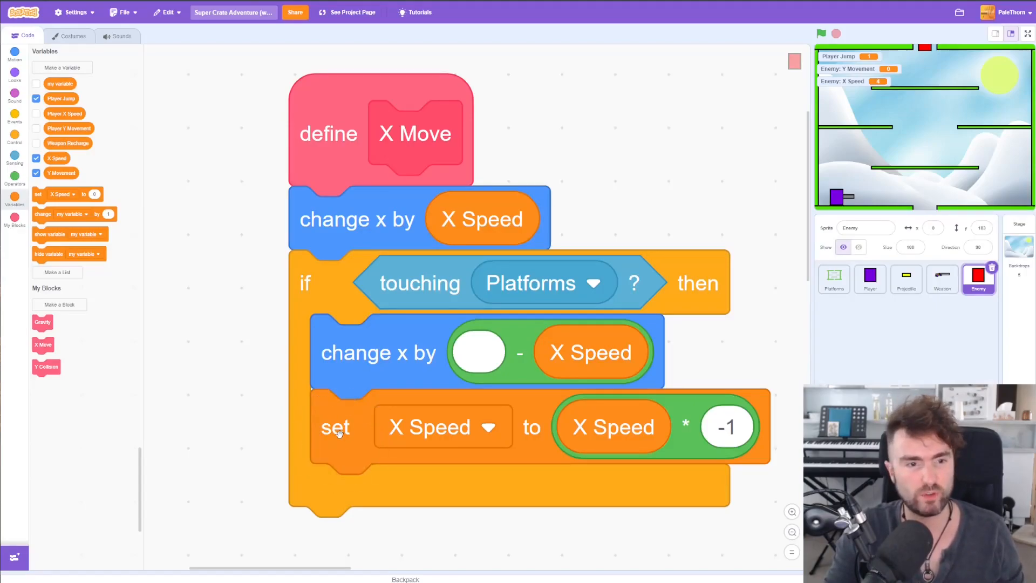
# Duplicate the X Speed * -1 block after create clone of myself in the green-flag loop and run it
pyautogui.rightClick(336, 427)
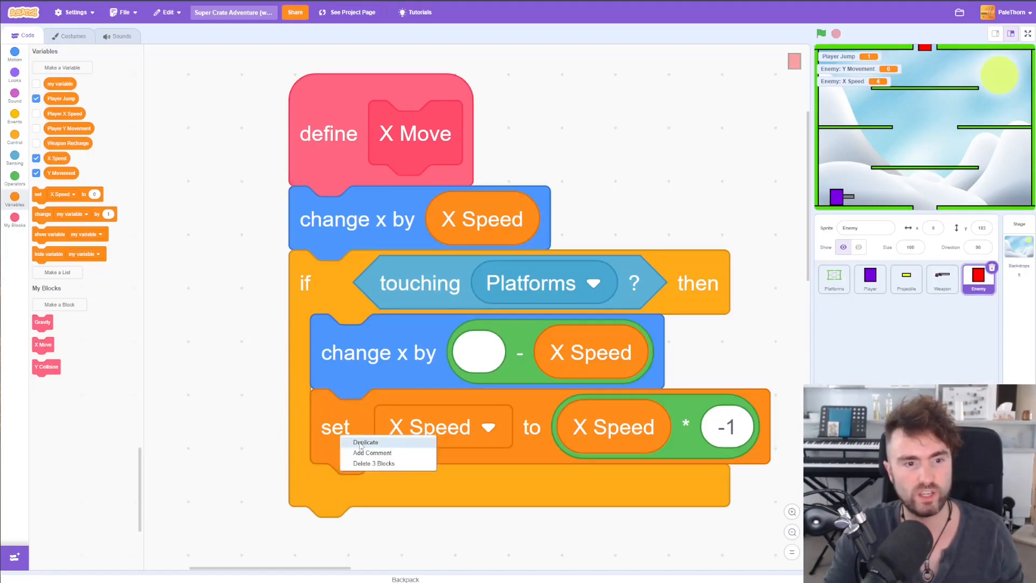
pyautogui.click(365, 442)
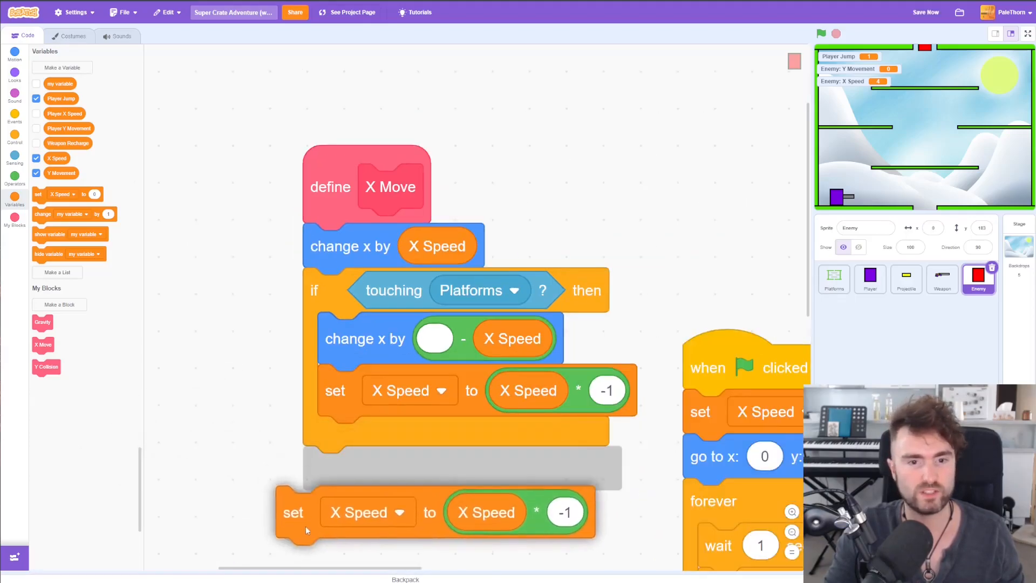
pyautogui.scroll(-3)
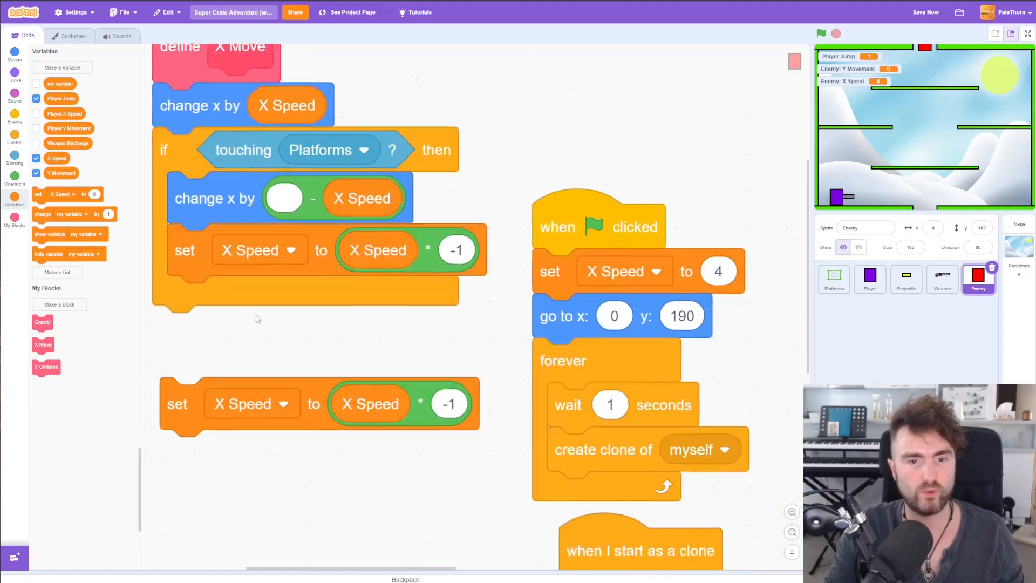
pyautogui.scroll(-3)
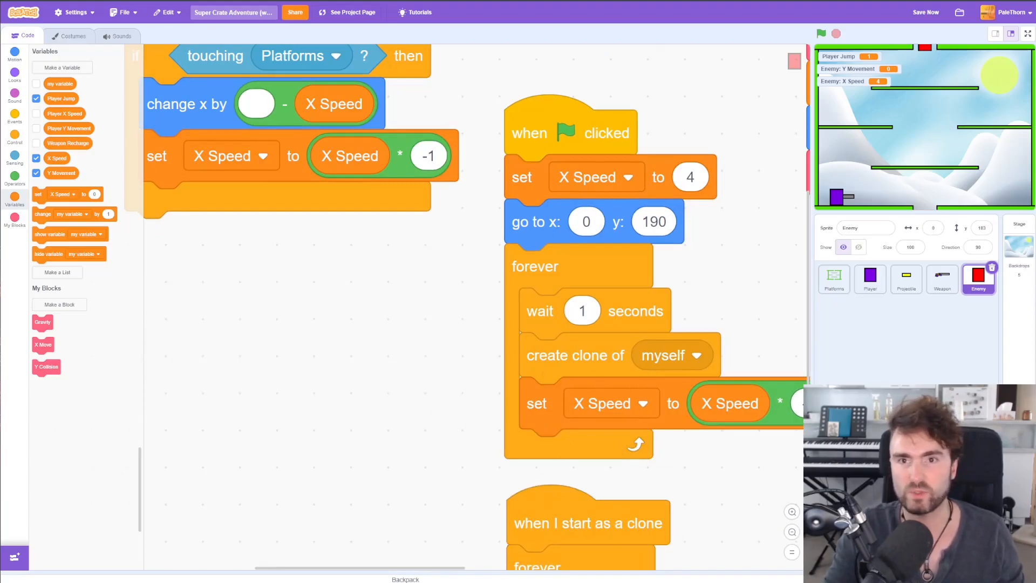
pyautogui.click(1027, 34)
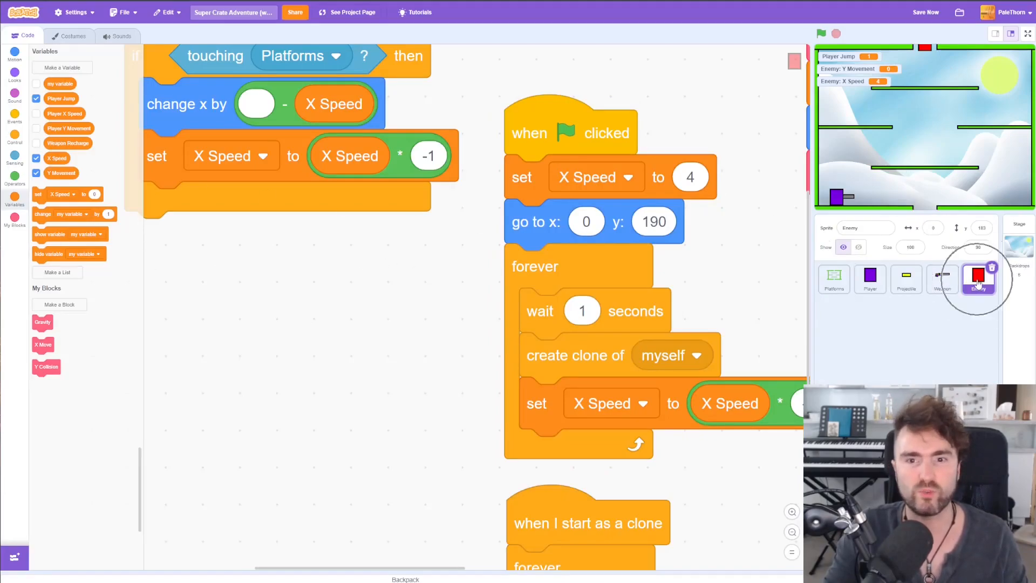
# Hide the original Enemy under when flag clicked and move the clone script aside
pyautogui.click(978, 277)
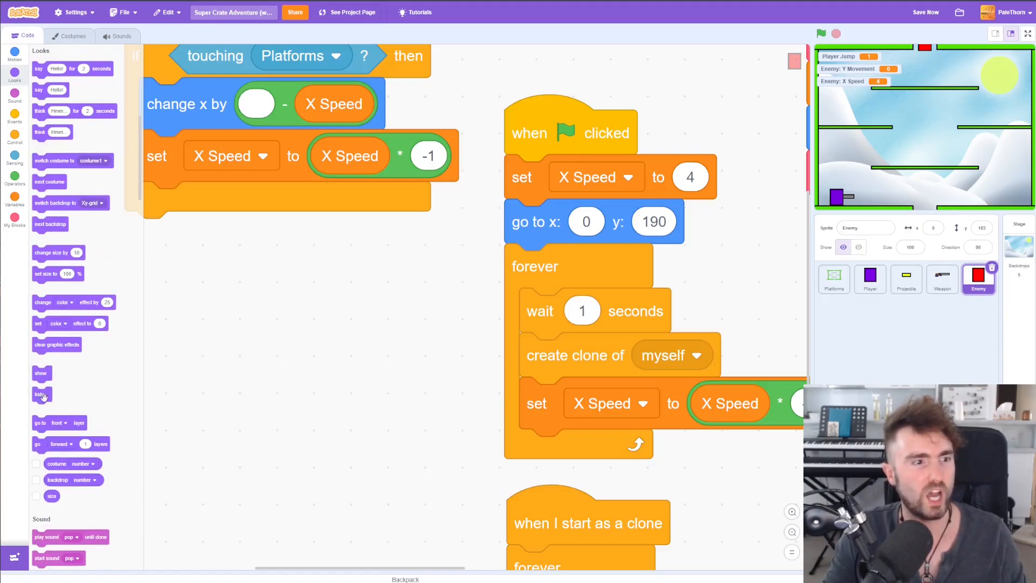
pyautogui.moveTo(40, 394); pyautogui.dragTo(524, 170)
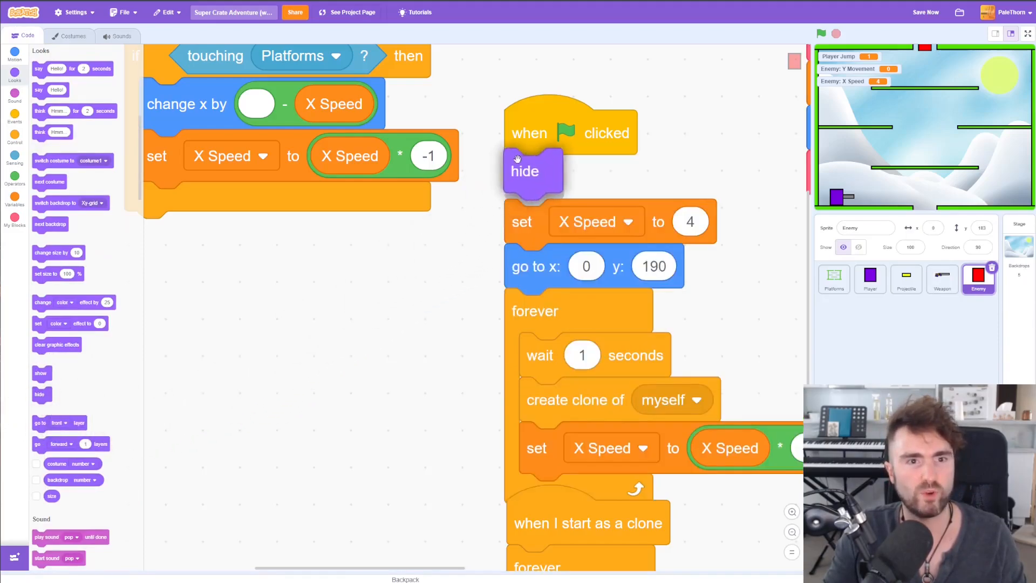
pyautogui.scroll(-3)
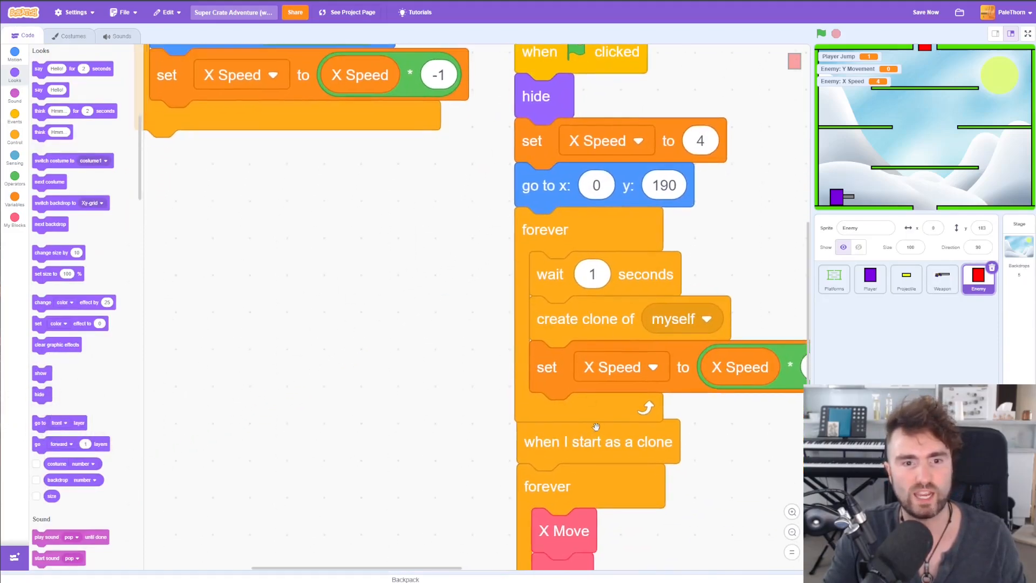
pyautogui.moveTo(598, 441); pyautogui.dragTo(352, 235)
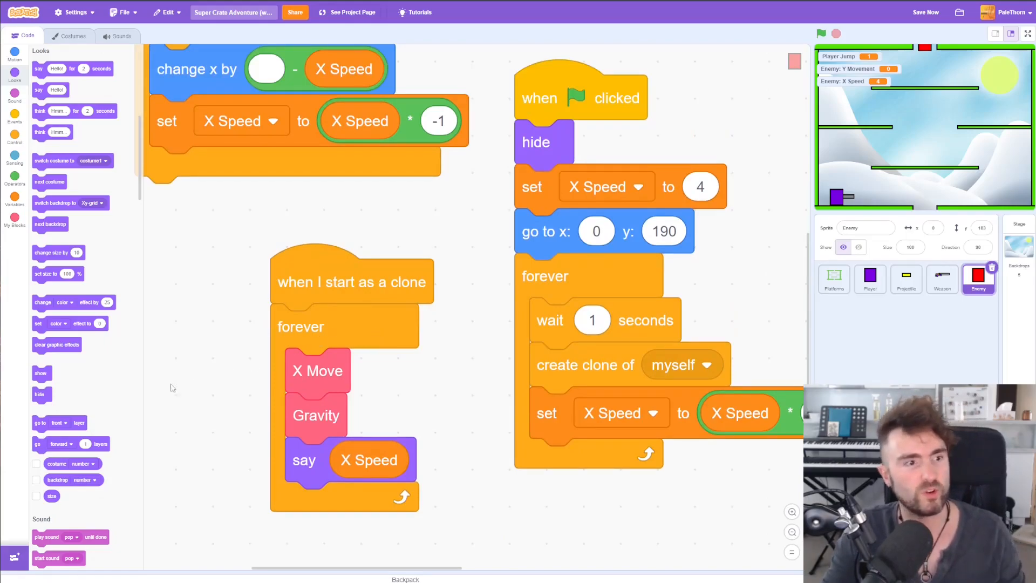
# Make each clone show itself when it starts, then run the game with red clones spreading
pyautogui.moveTo(41, 372); pyautogui.dragTo(146, 390)
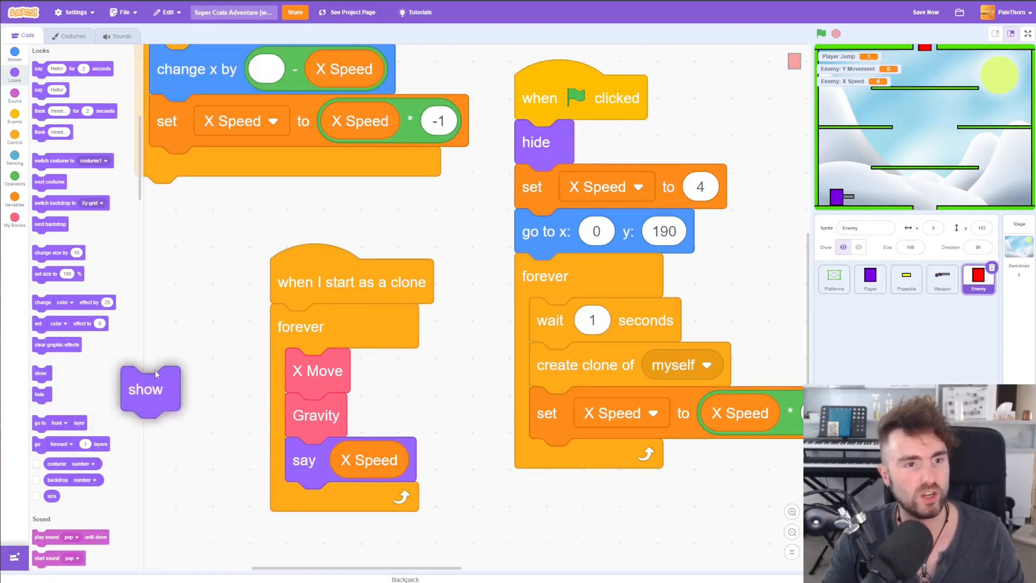
pyautogui.moveTo(150, 389); pyautogui.dragTo(299, 317)
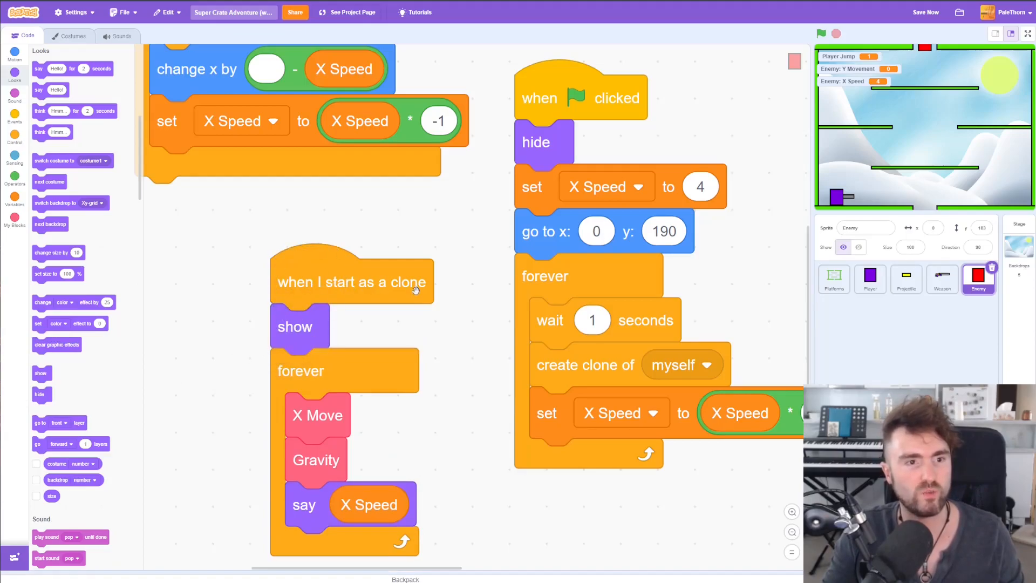
pyautogui.click(1026, 33)
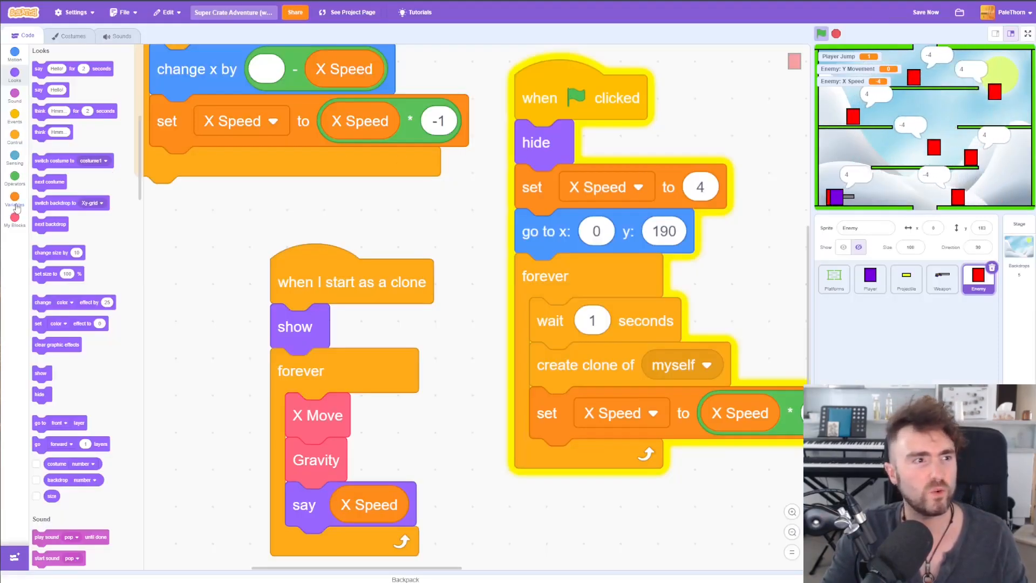
pyautogui.click(14, 200)
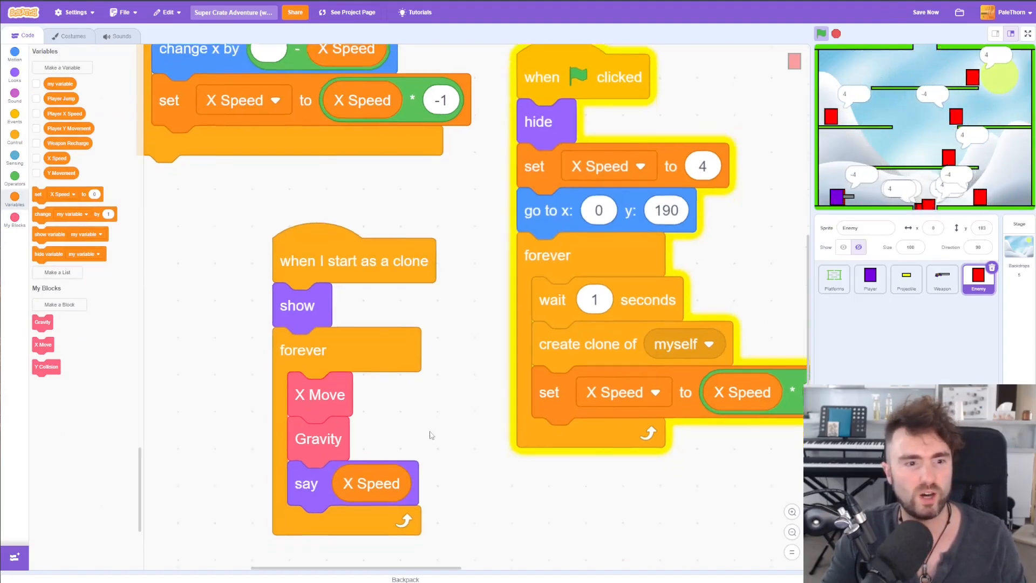
# Detach the say X Speed block from the clone loop and watch the game at full size
pyautogui.scroll(-3)
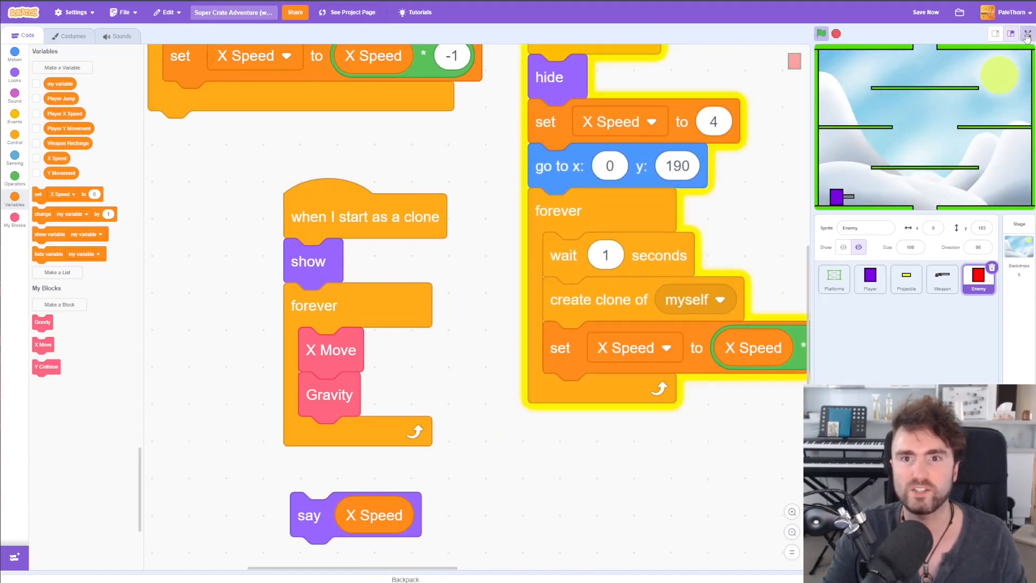
pyautogui.click(1025, 34)
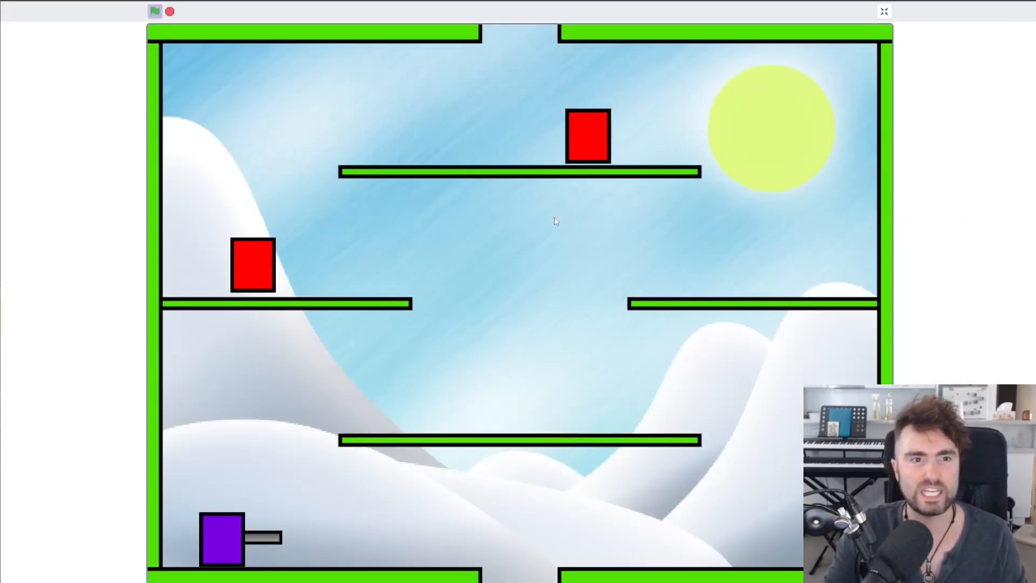